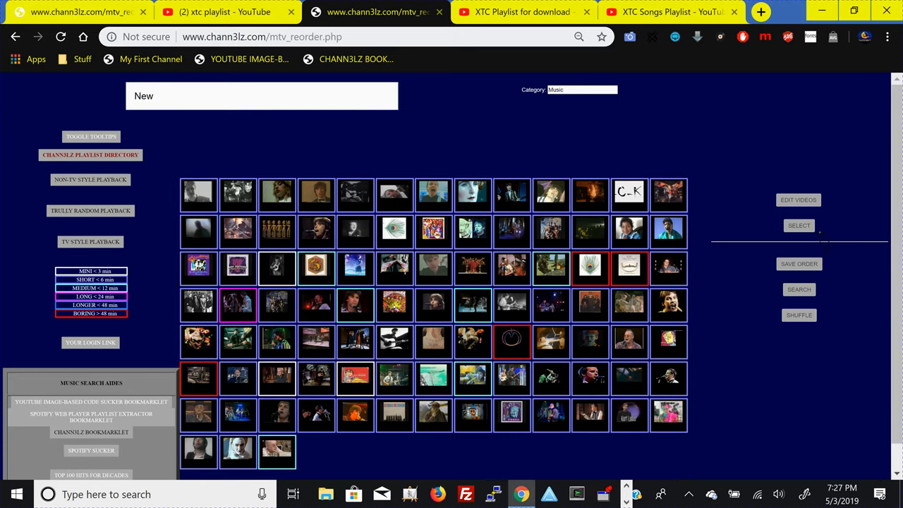
Visit the video selection screen and come back to the arrangement screen
left_click(799, 225)
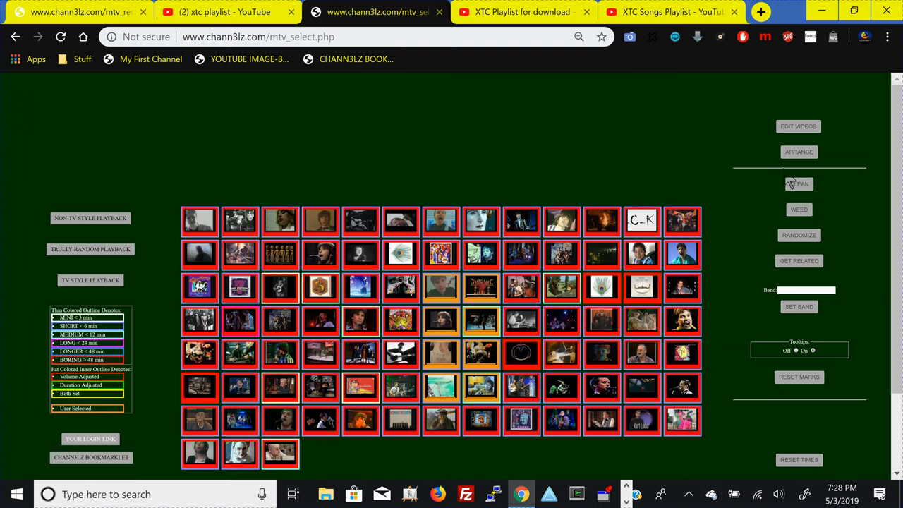
left_click(798, 152)
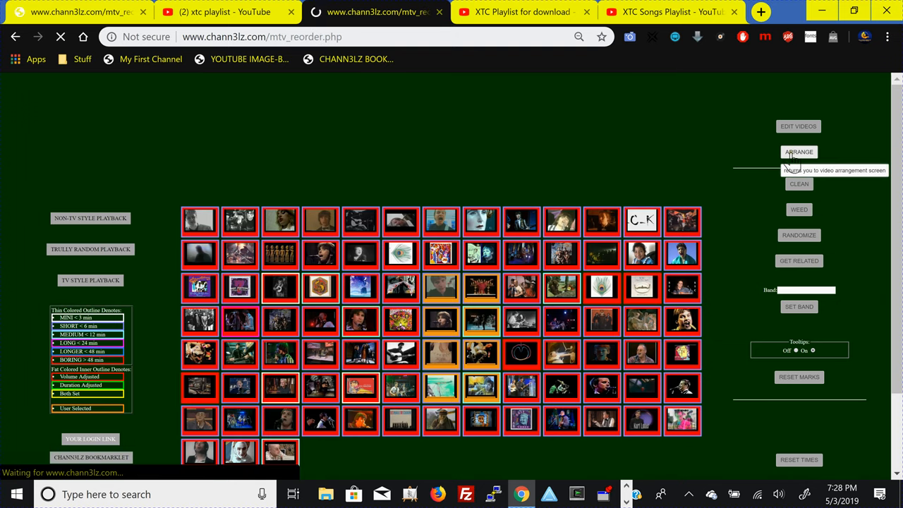
left_click(799, 152)
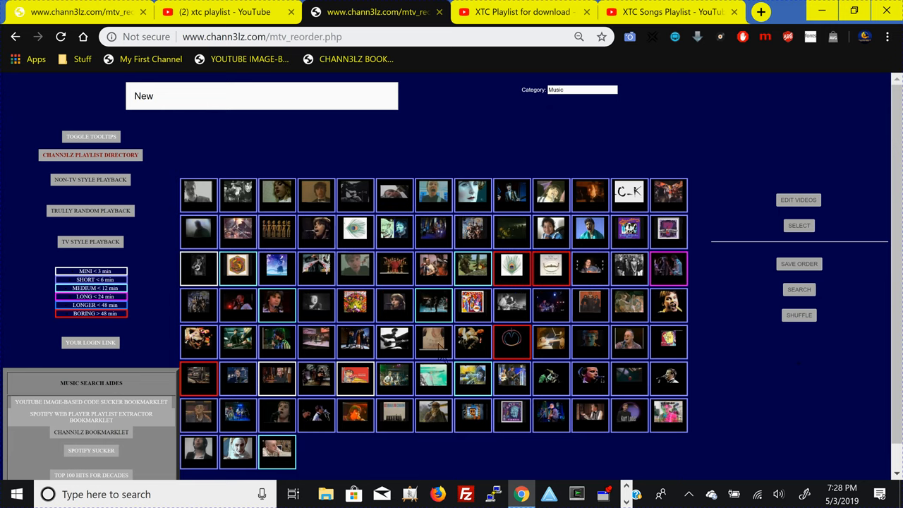
mouse_move(420, 398)
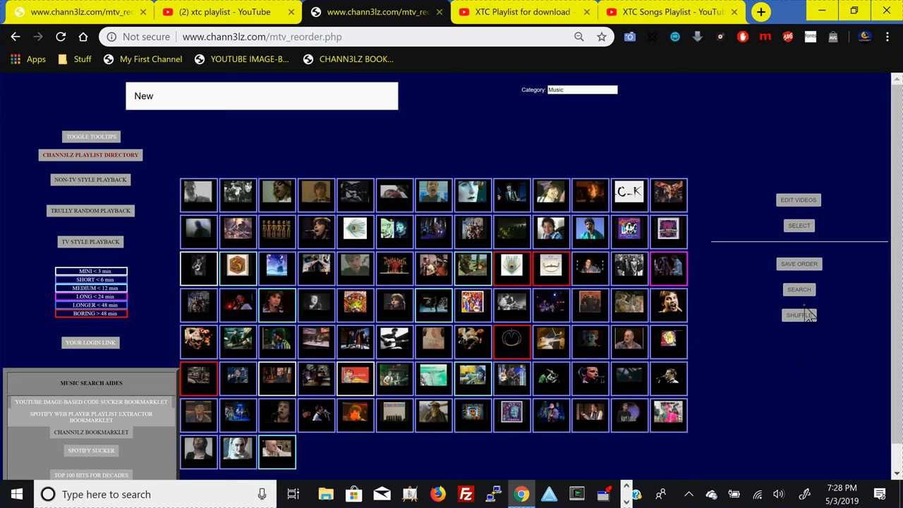
mouse_move(798, 289)
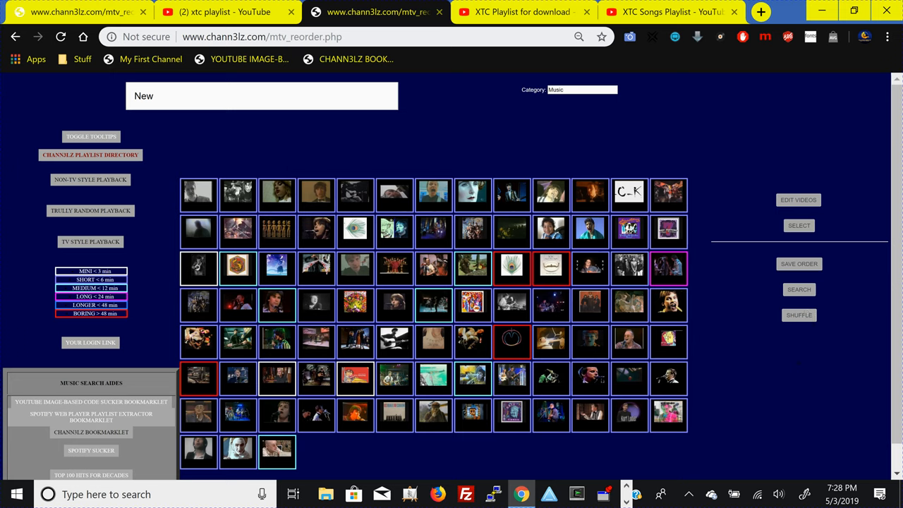
mouse_move(211, 90)
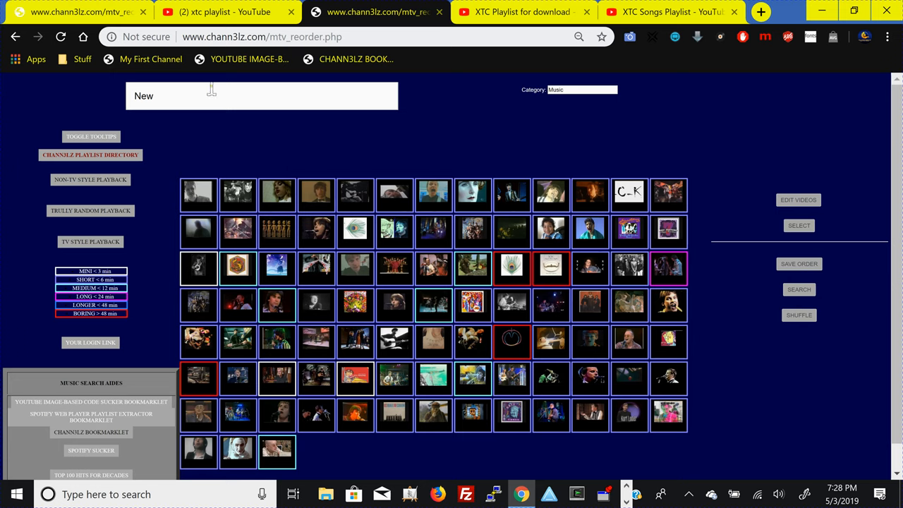
Replace the playlist title with 'XTC 24/7 Music' and save the renamed playlist
double_click(144, 96)
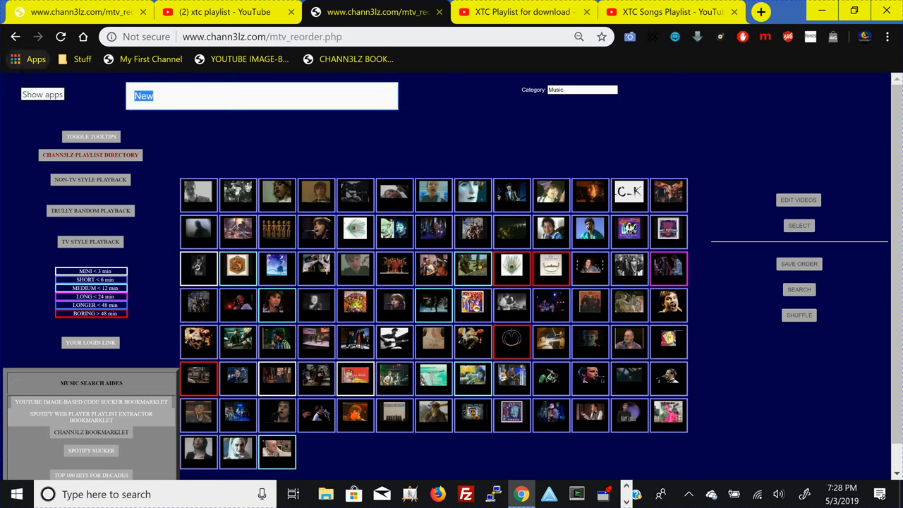
type("XTC")
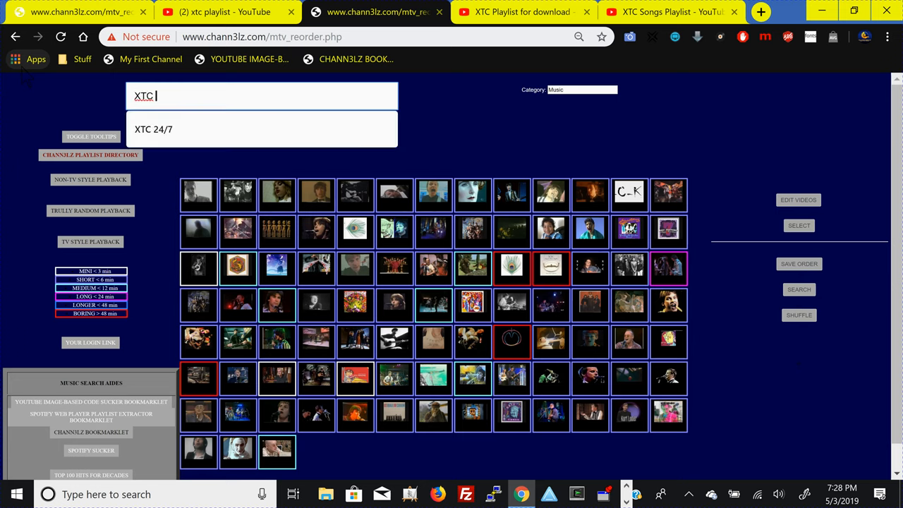
type("24/7 M")
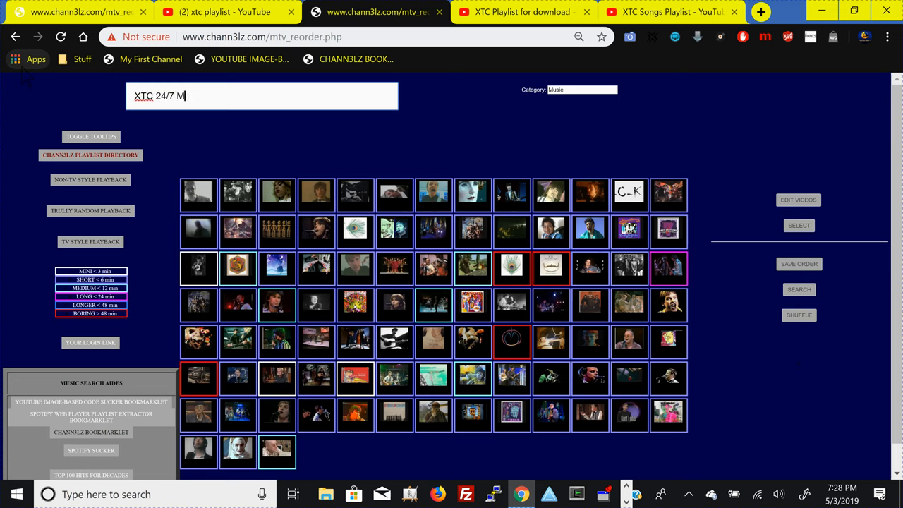
type("usic")
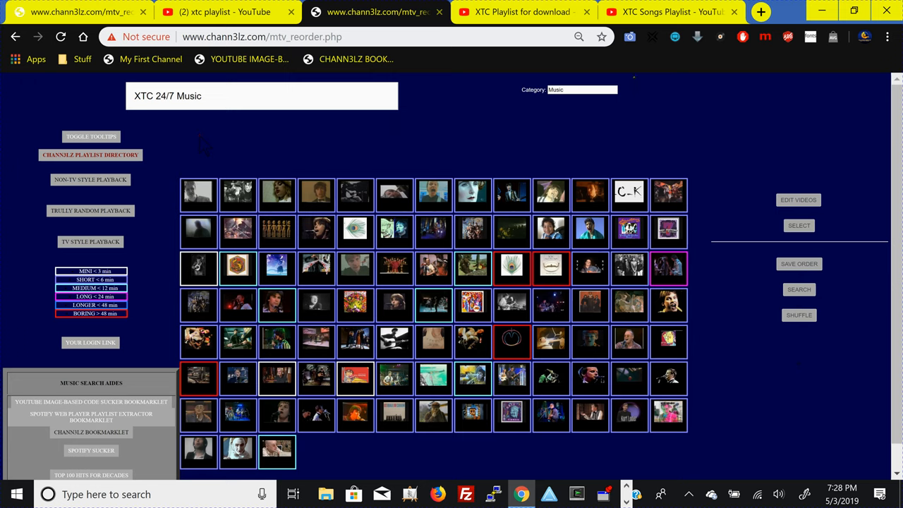
left_click(581, 91)
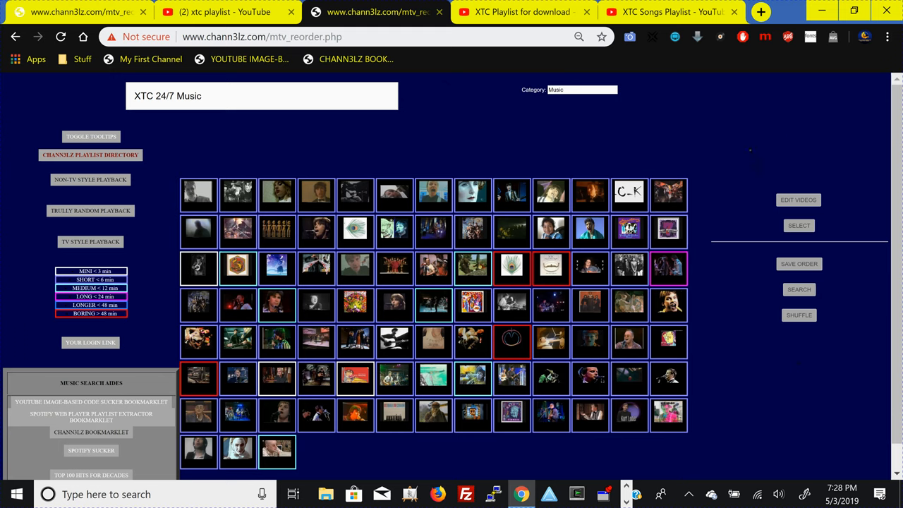
mouse_move(733, 304)
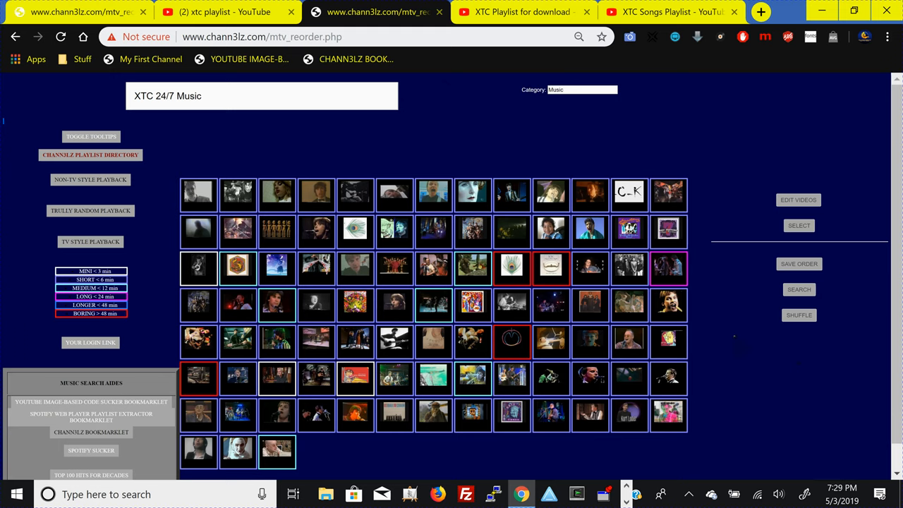
mouse_move(736, 347)
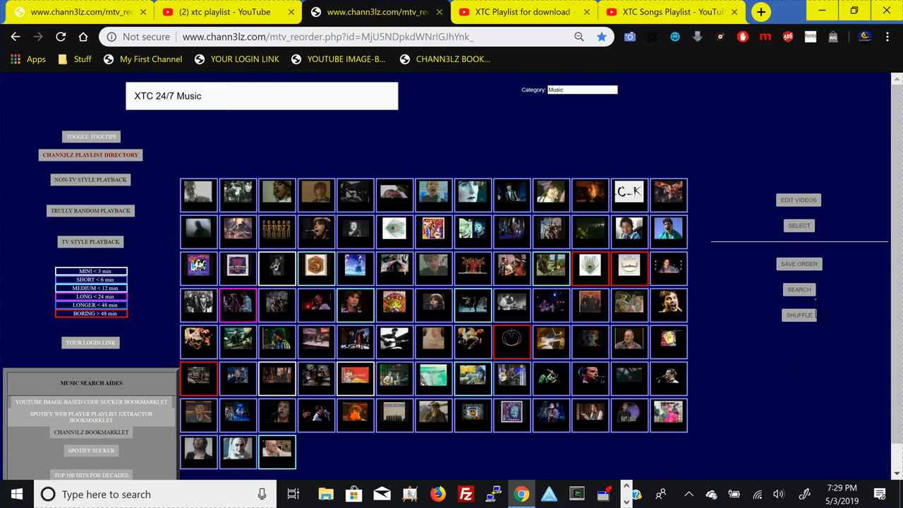
Open the Search Configuration page from the arrangement screen
left_click(798, 289)
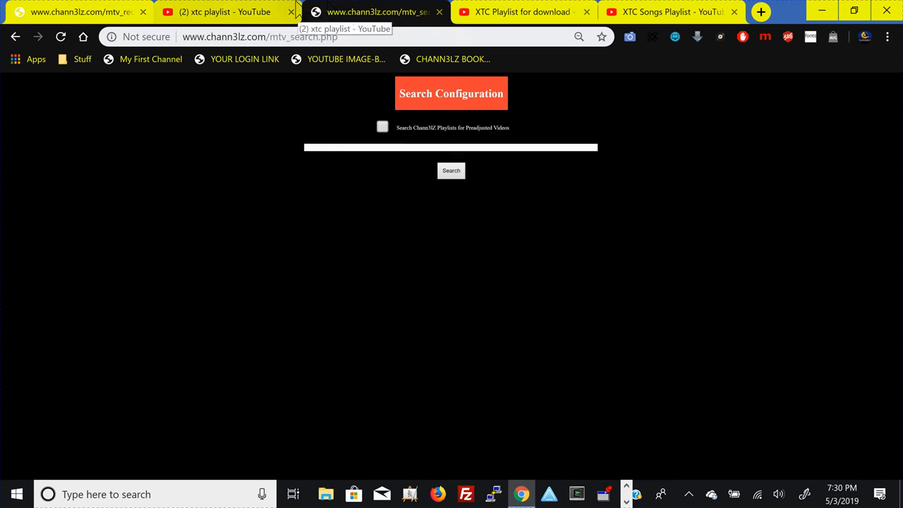
mouse_move(285, 9)
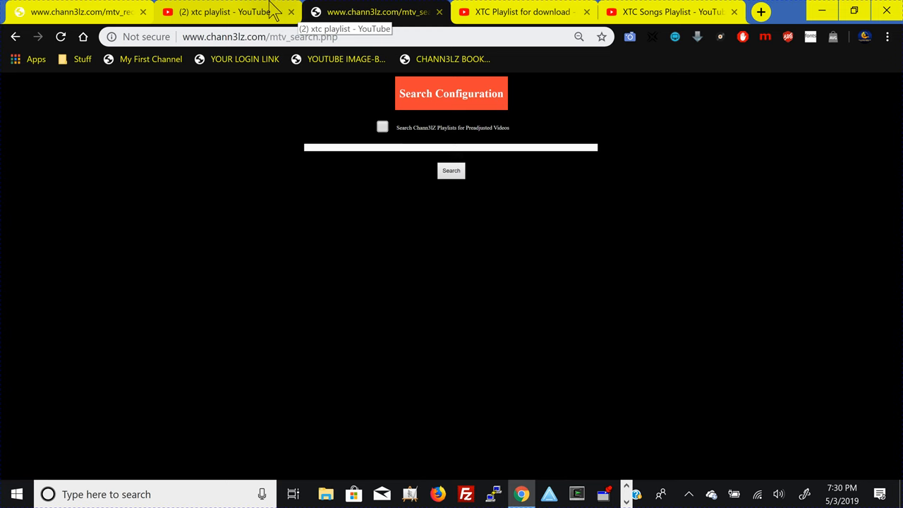
mouse_move(271, 11)
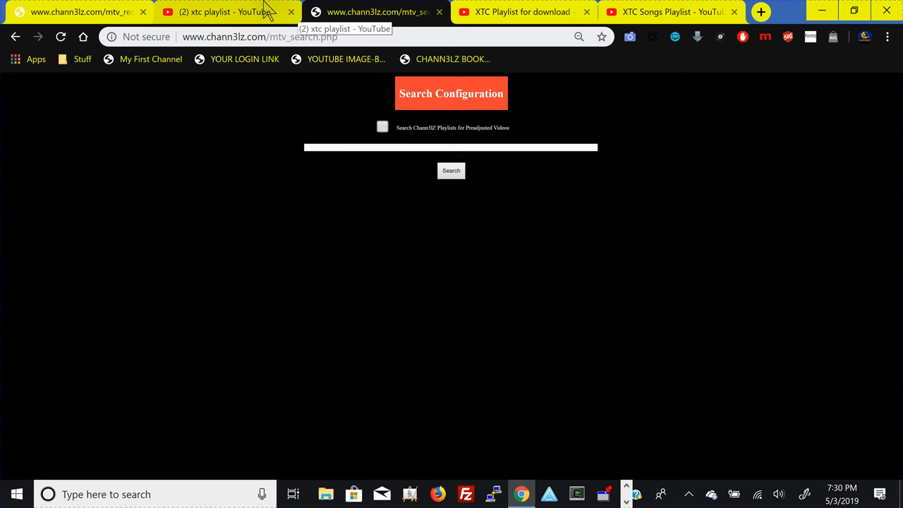
mouse_move(265, 11)
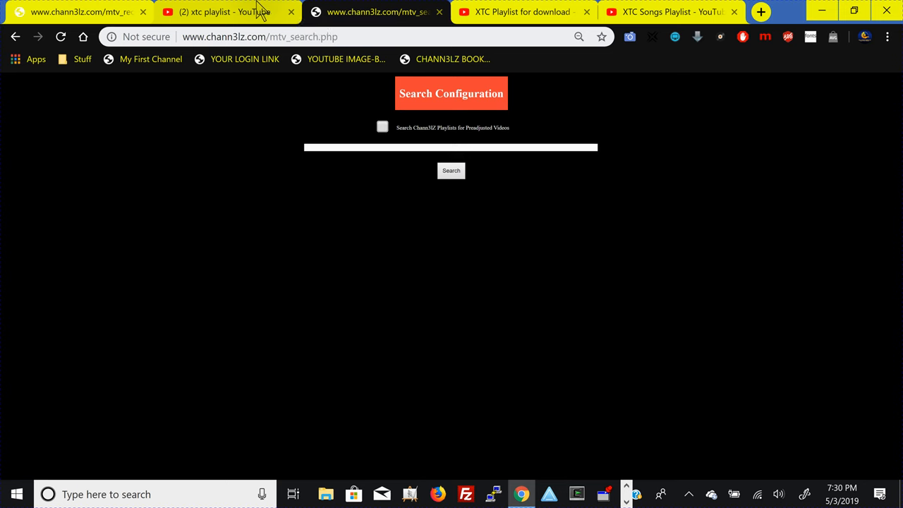
mouse_move(262, 12)
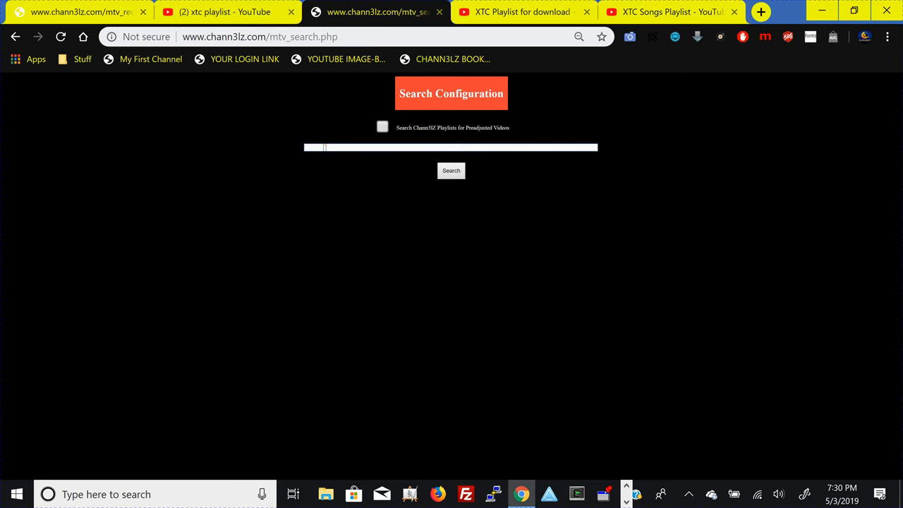
Search for XTC videos, including saved CHANN3LZ playlists in the search
type("XTC")
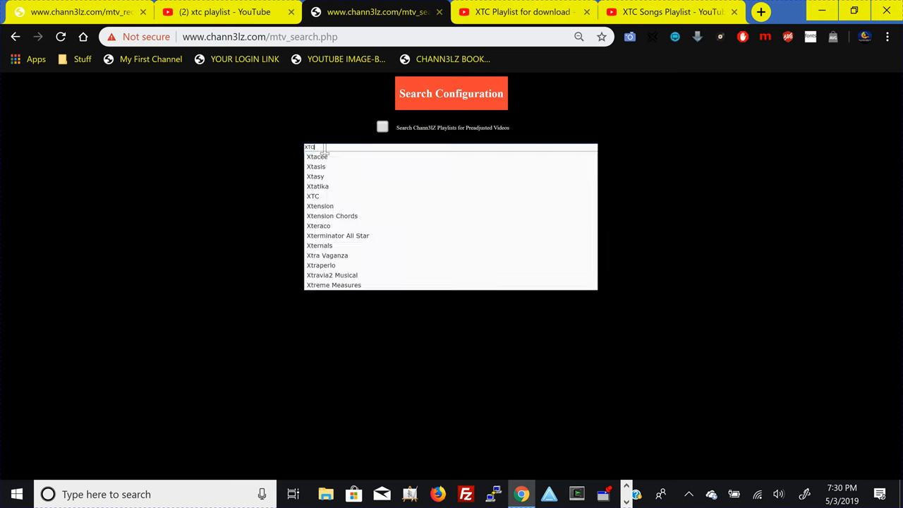
left_click(382, 127)
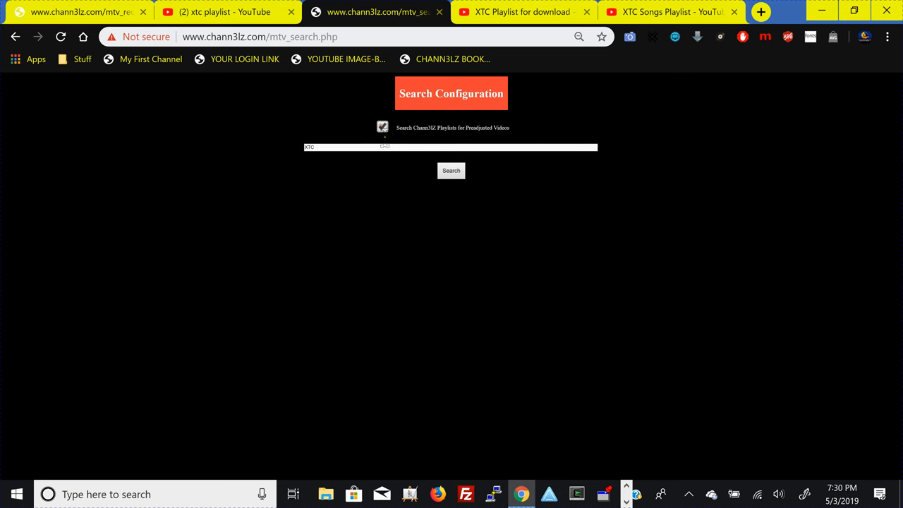
left_click(451, 169)
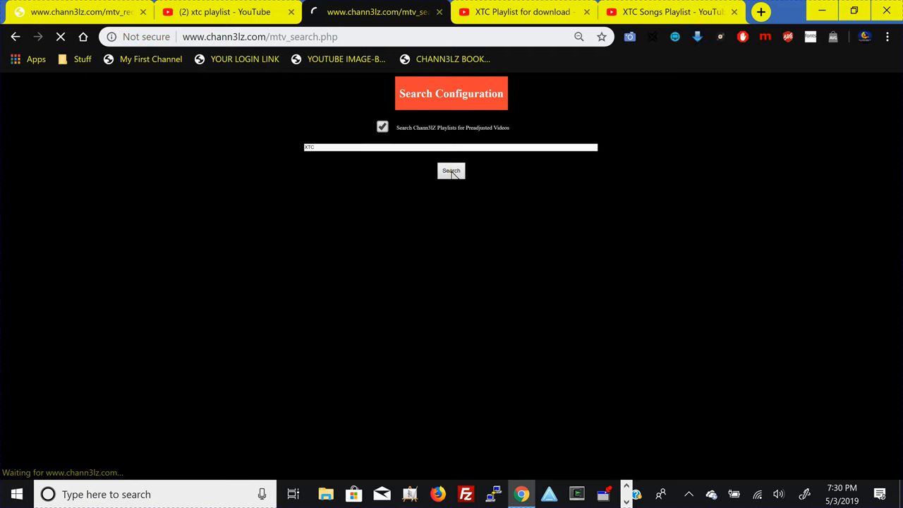
left_click(452, 169)
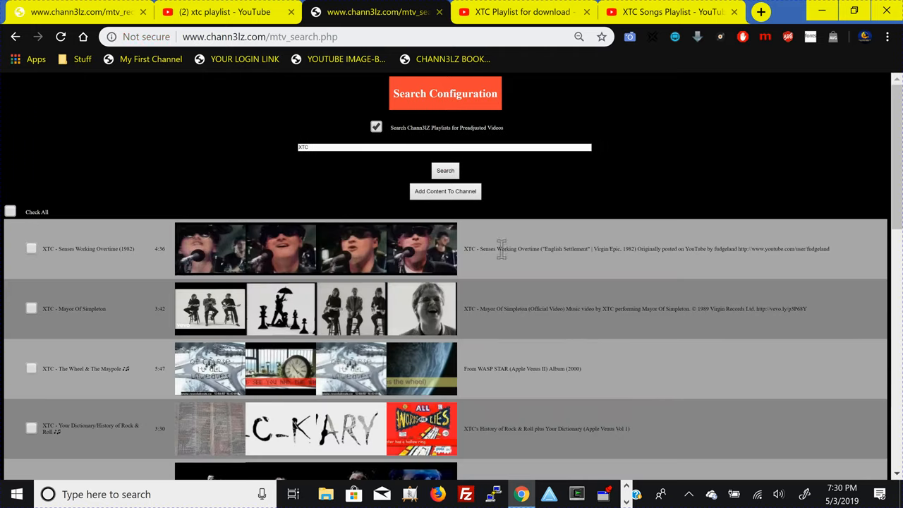
mouse_move(55, 256)
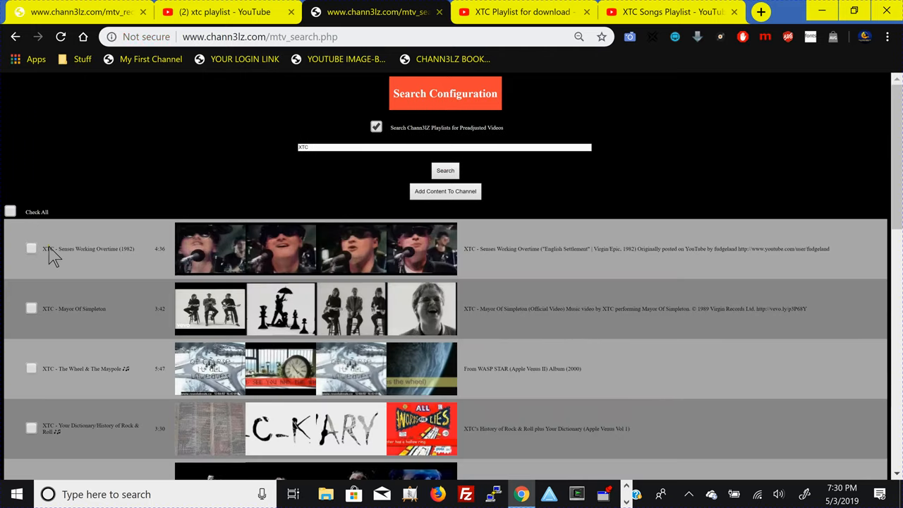
Mark Senses Working Overtime and Mayor Of Simpleton for adding and submit them
left_click(31, 249)
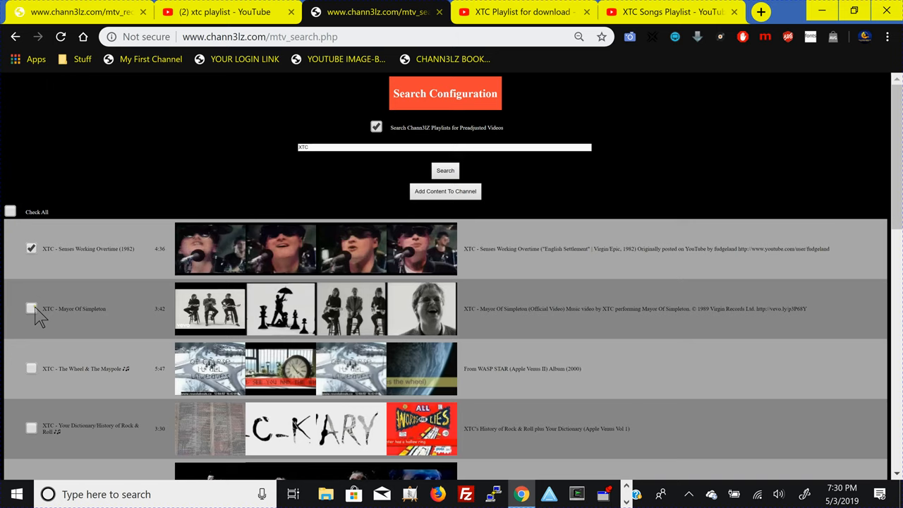
left_click(31, 307)
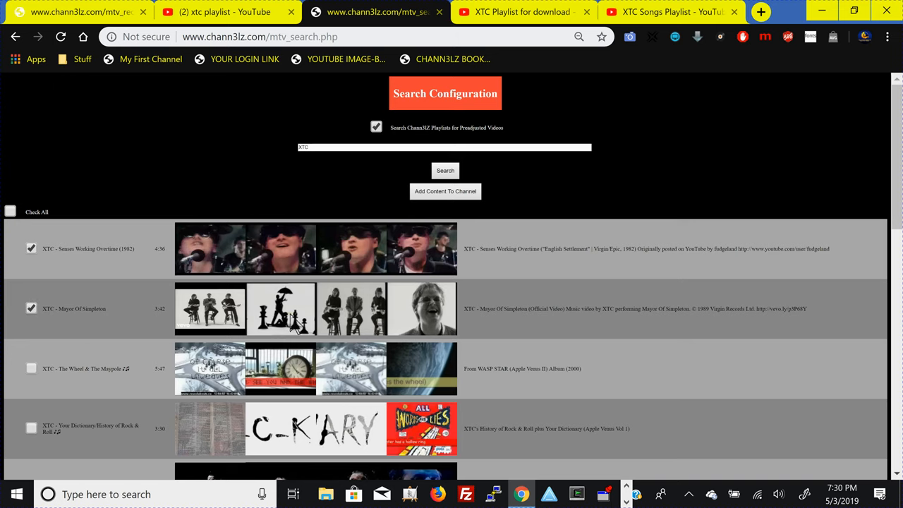
mouse_move(293, 321)
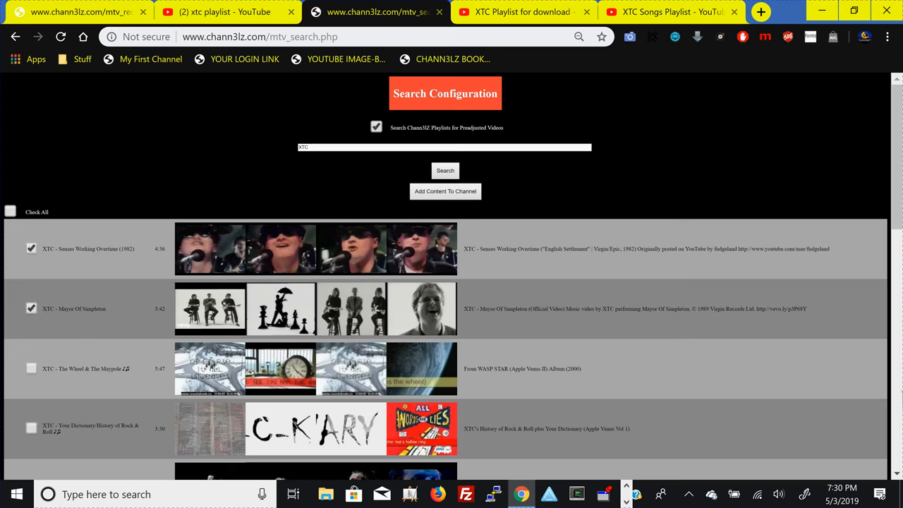
scroll("down", 3)
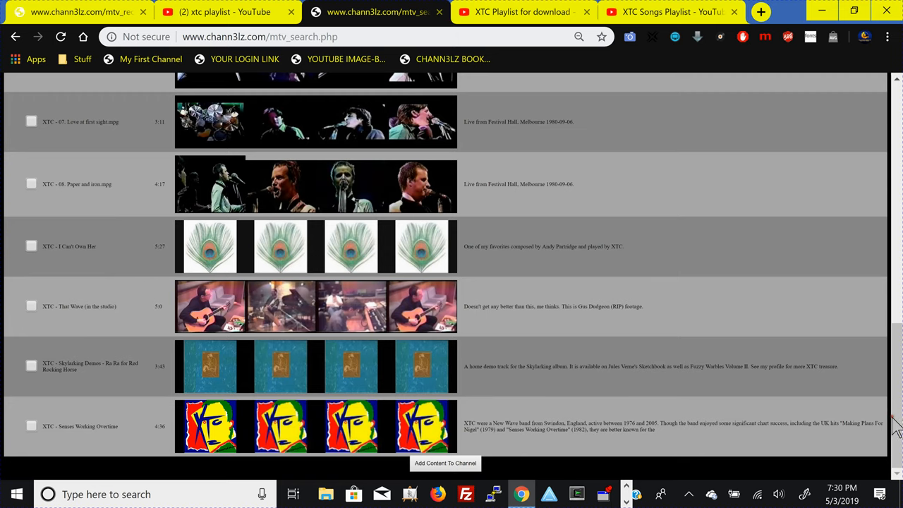
mouse_move(862, 176)
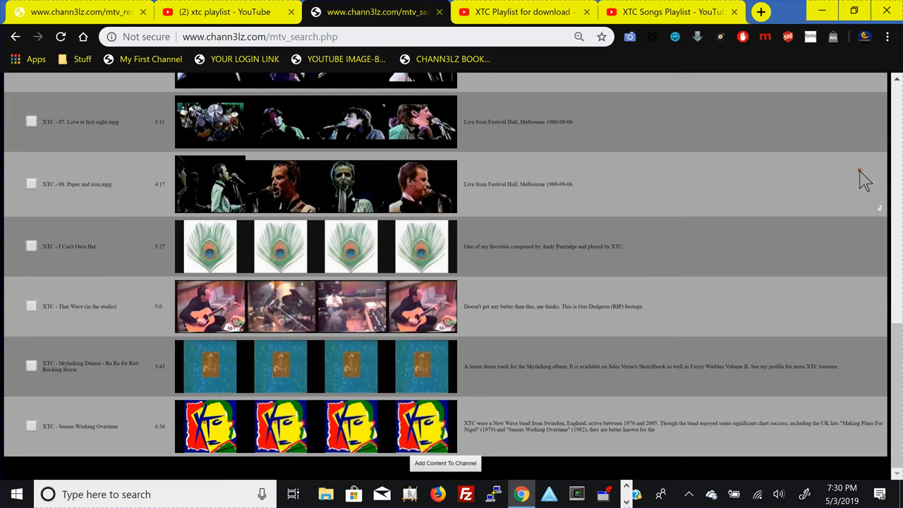
mouse_move(896, 127)
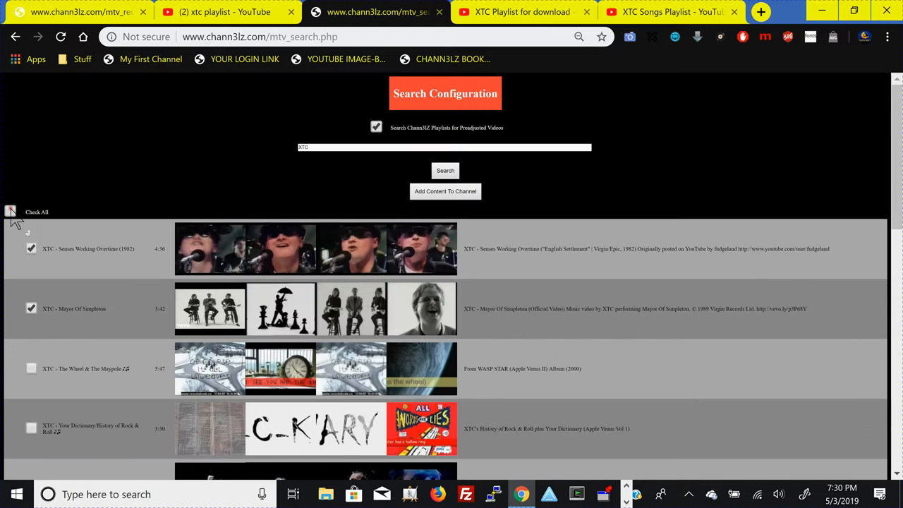
left_click(11, 211)
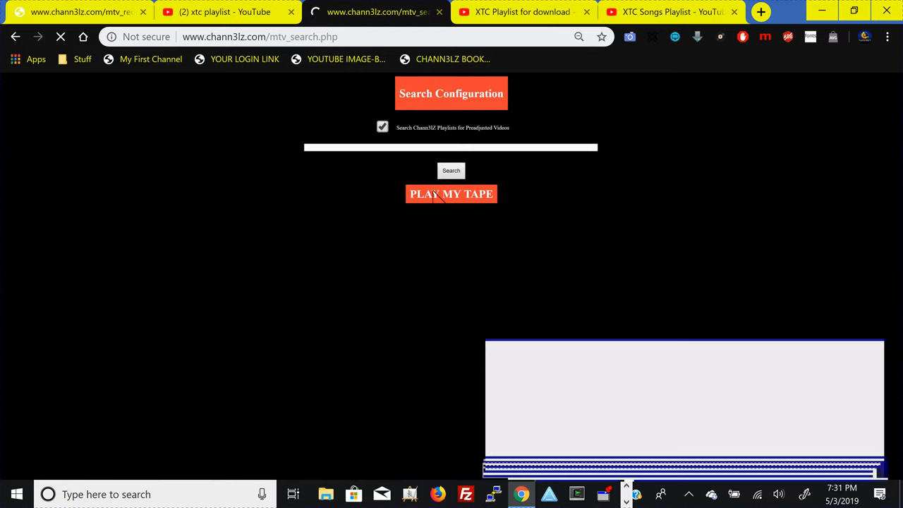
Run the playlist search and reopen the XTC 24/7 Music arrangement grid
left_click(451, 195)
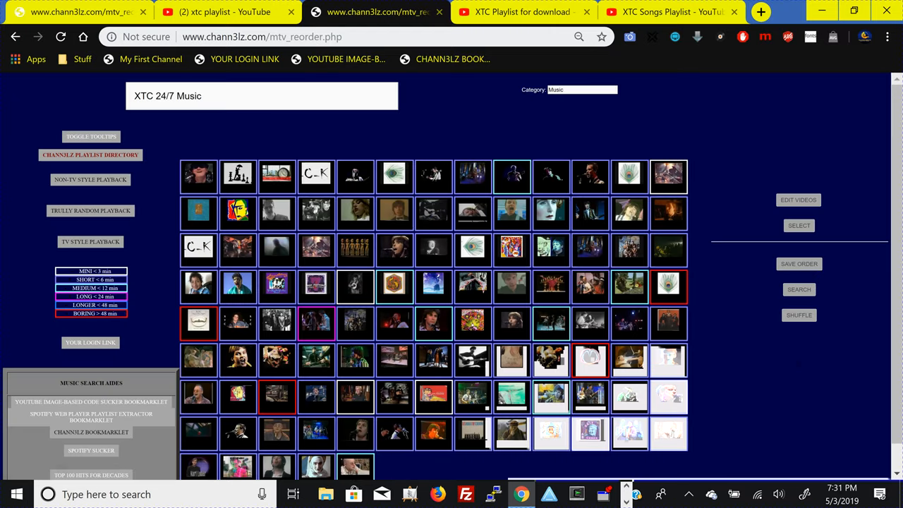
left_click(799, 225)
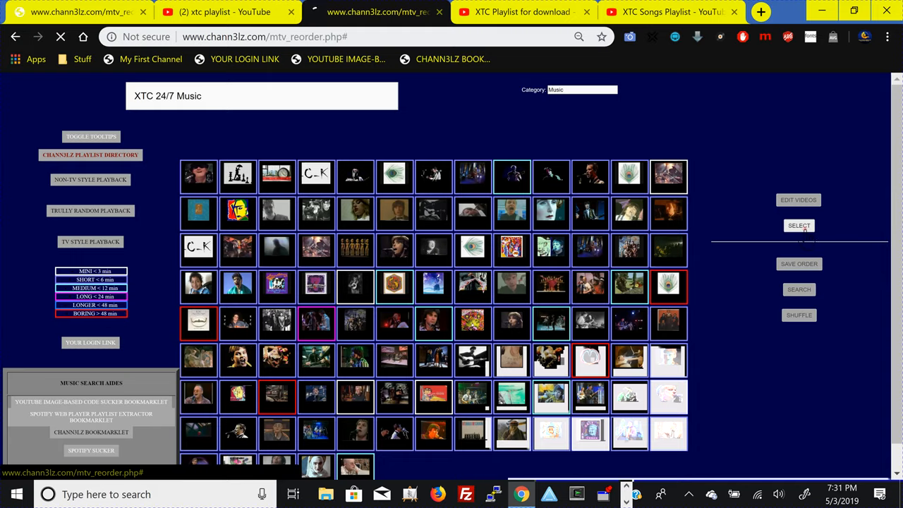
Open the selection screen showing the playlist's videos as outlined thumbnails
left_click(798, 225)
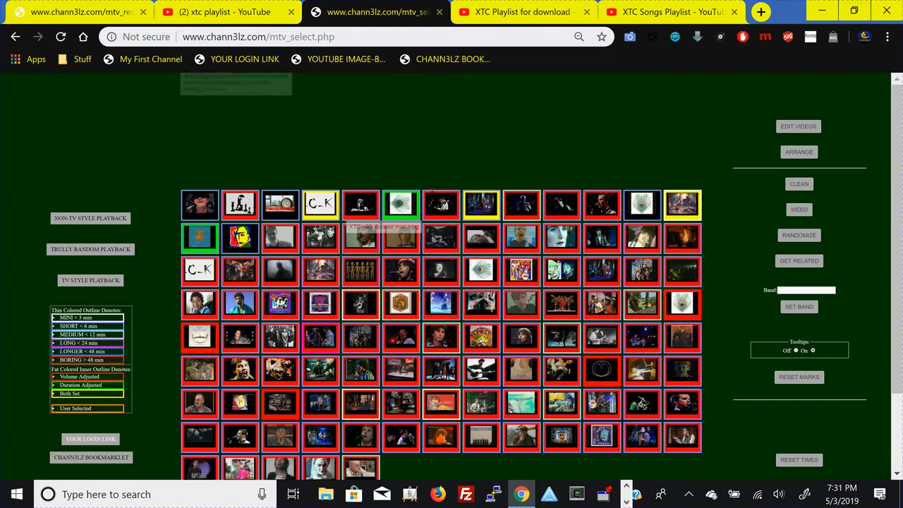
mouse_move(440, 205)
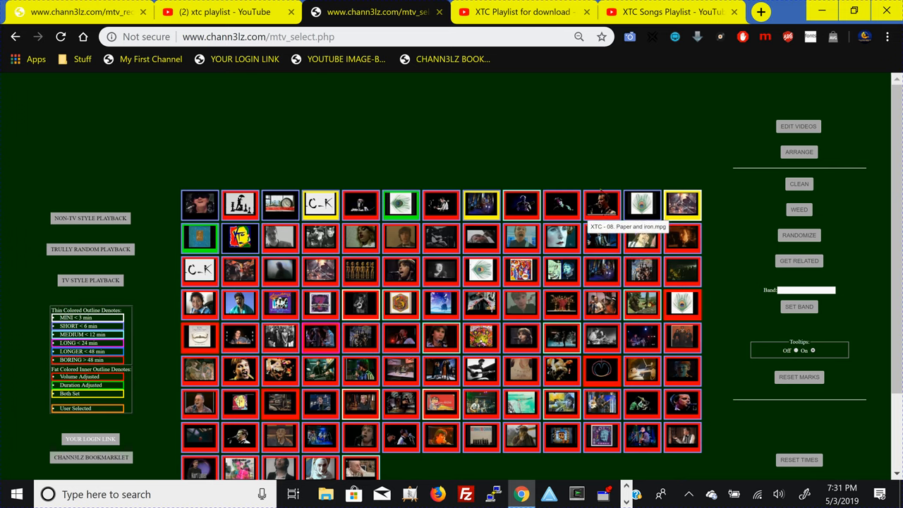
mouse_move(515, 10)
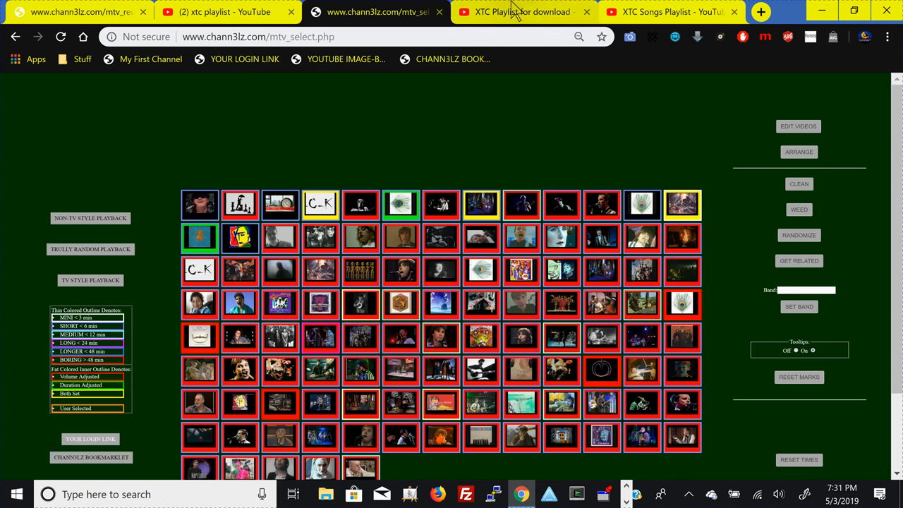
mouse_move(522, 12)
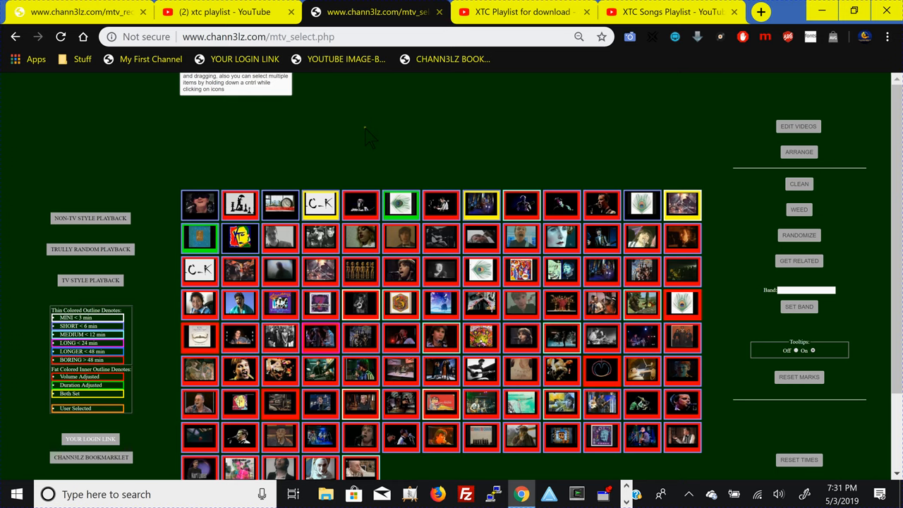
mouse_move(401, 152)
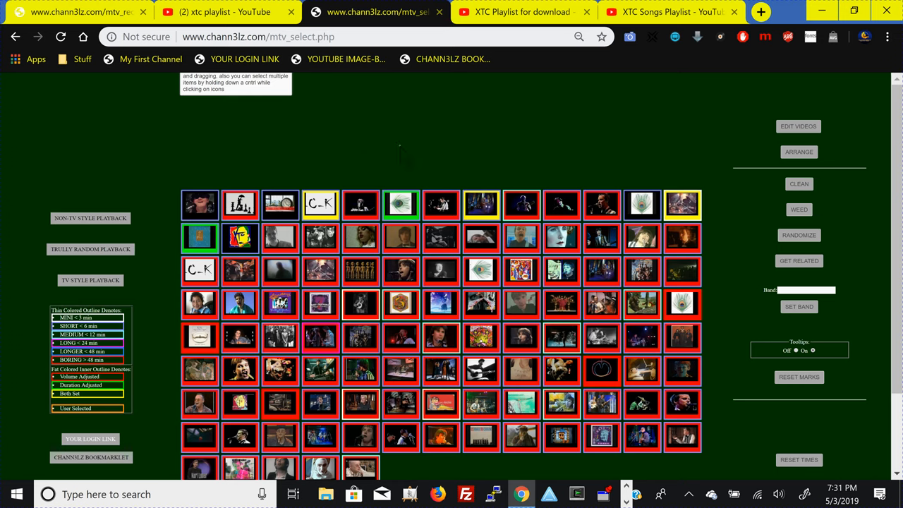
mouse_move(703, 161)
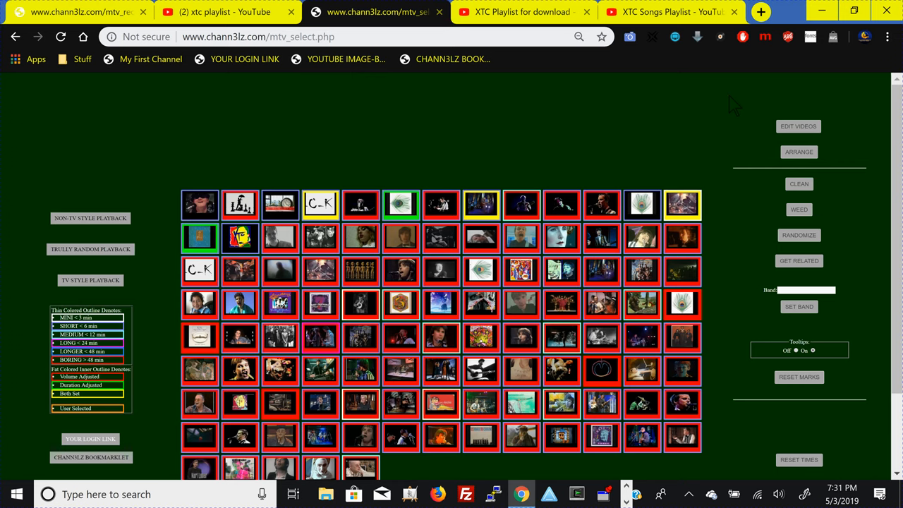
mouse_move(104, 218)
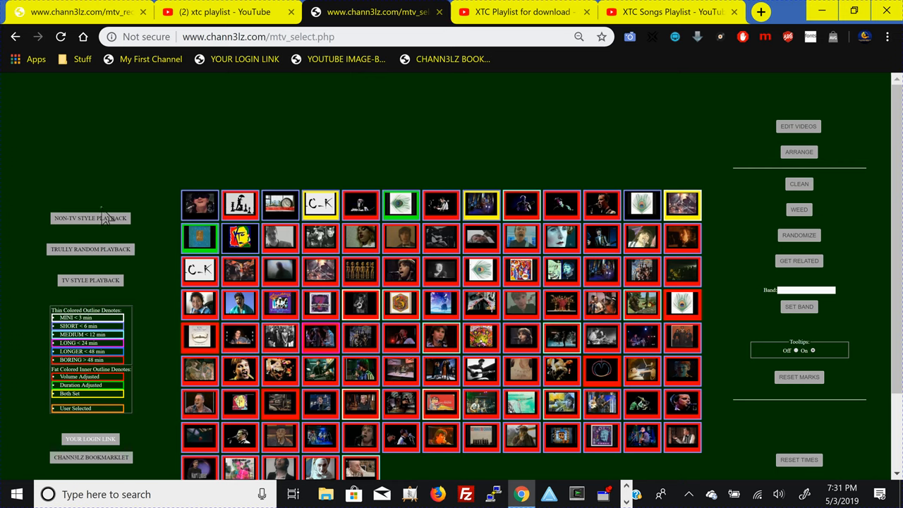
mouse_move(90, 280)
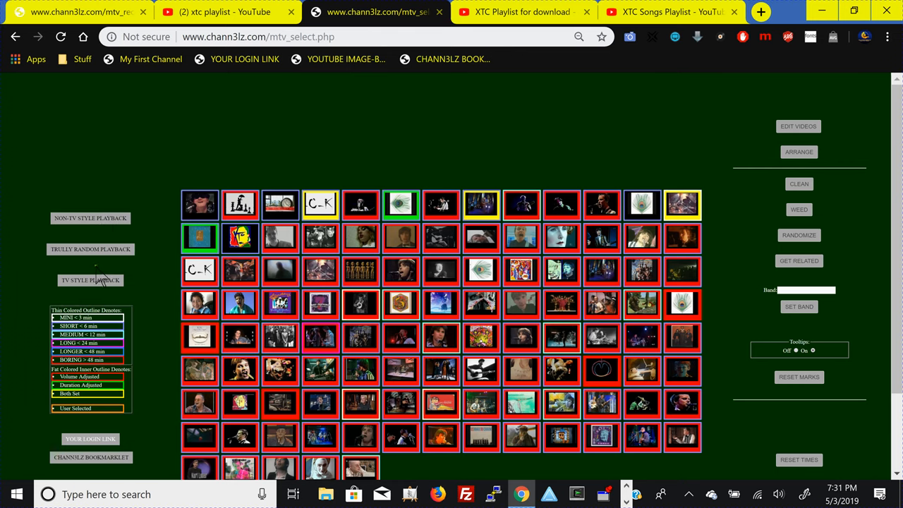
mouse_move(99, 279)
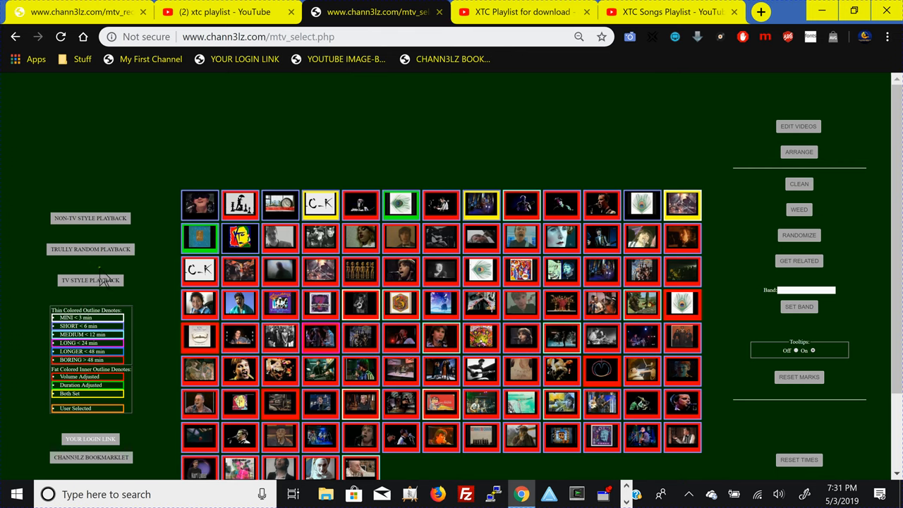
mouse_move(104, 271)
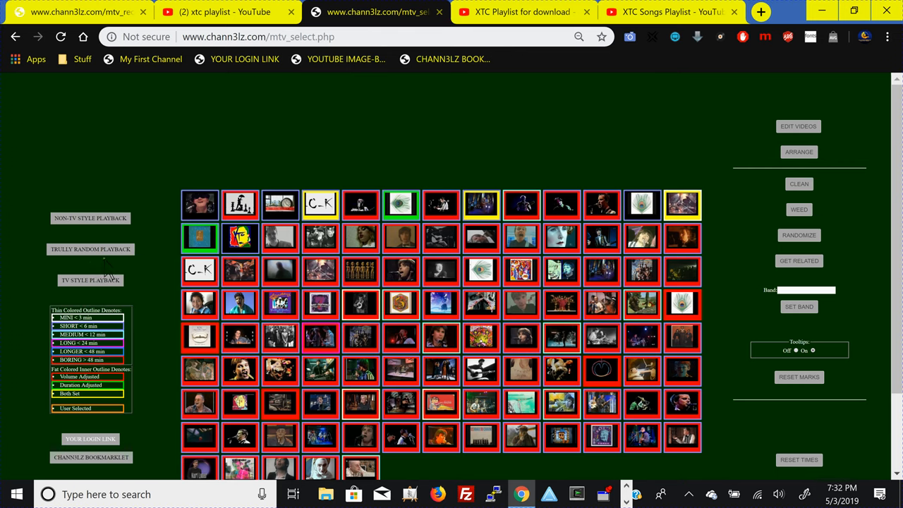
mouse_move(90, 248)
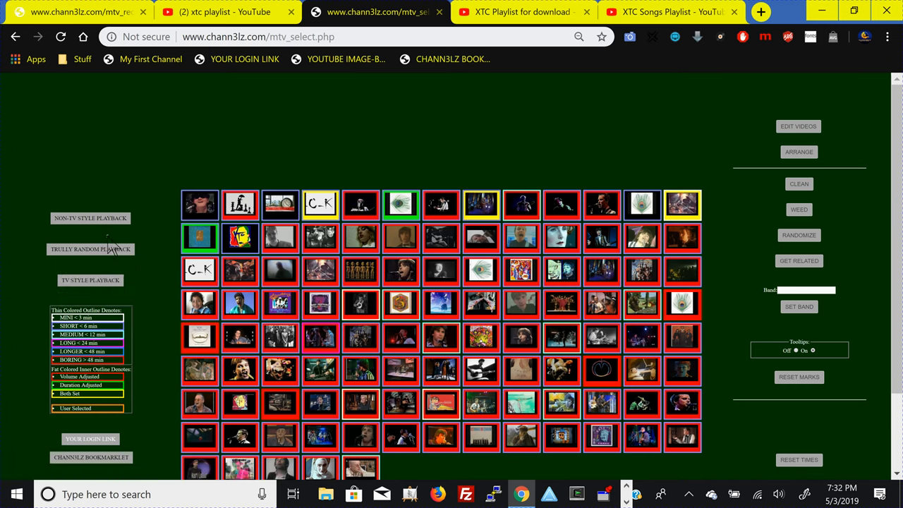
mouse_move(113, 213)
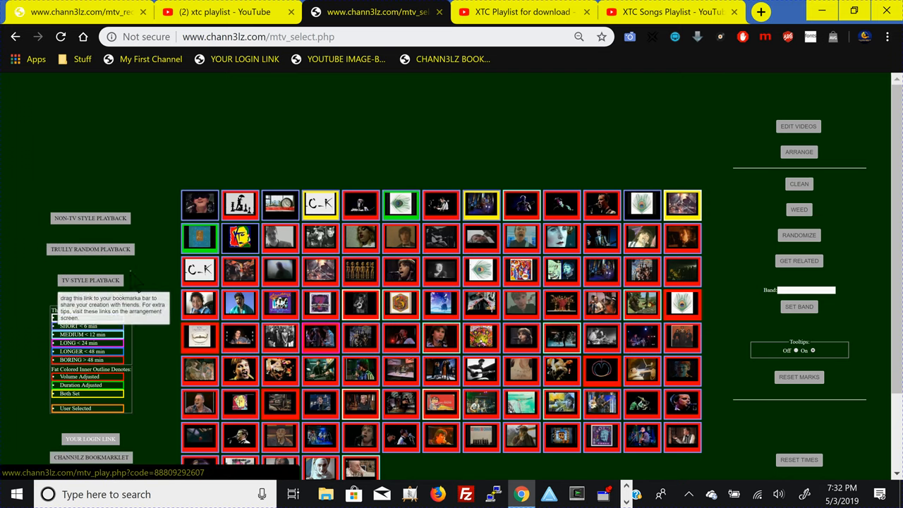
Scroll down the selection grid to the middle rows of thumbnails
scroll("down", 3)
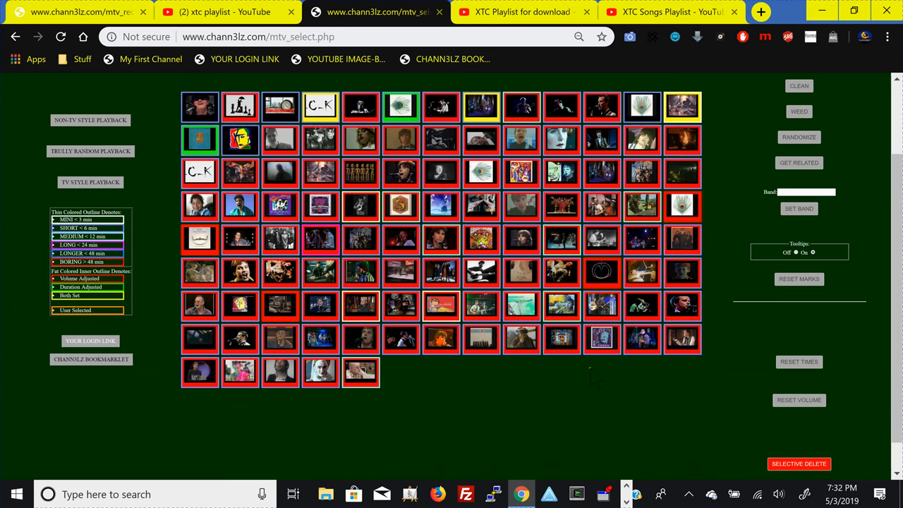
mouse_move(712, 313)
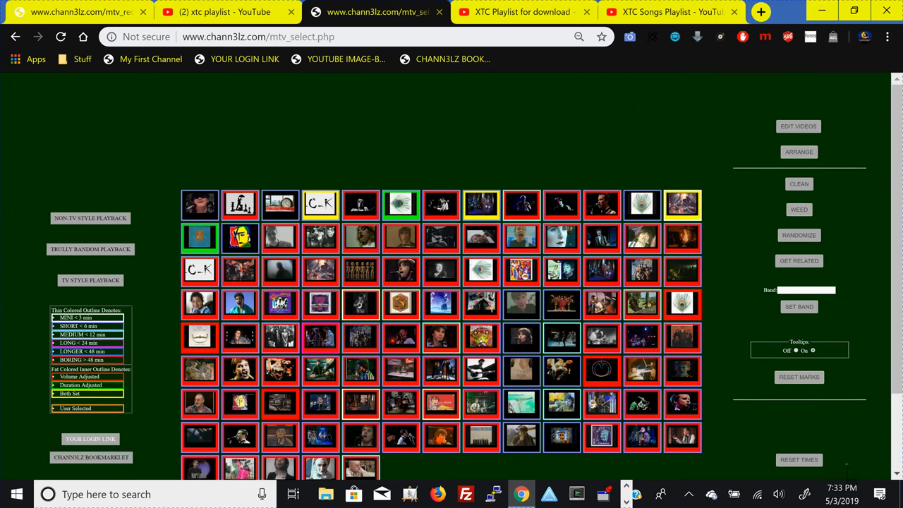
scroll("down", 3)
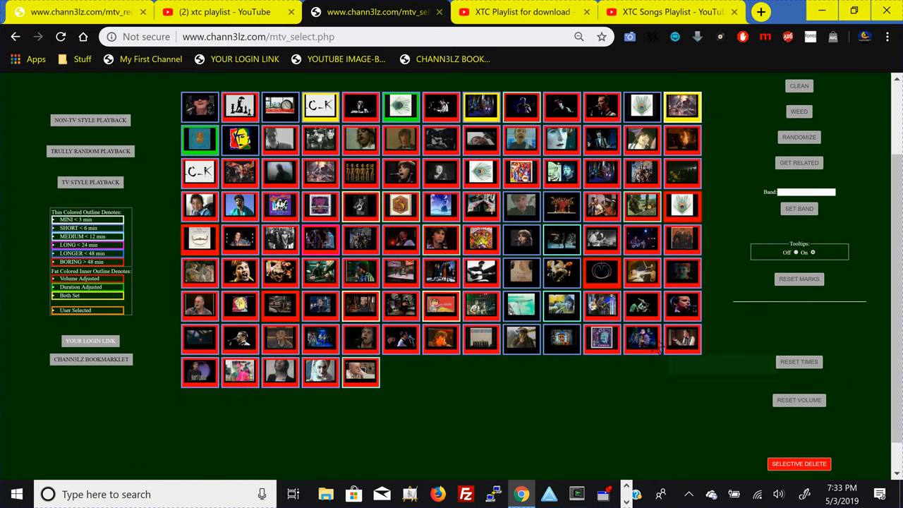
mouse_move(440, 176)
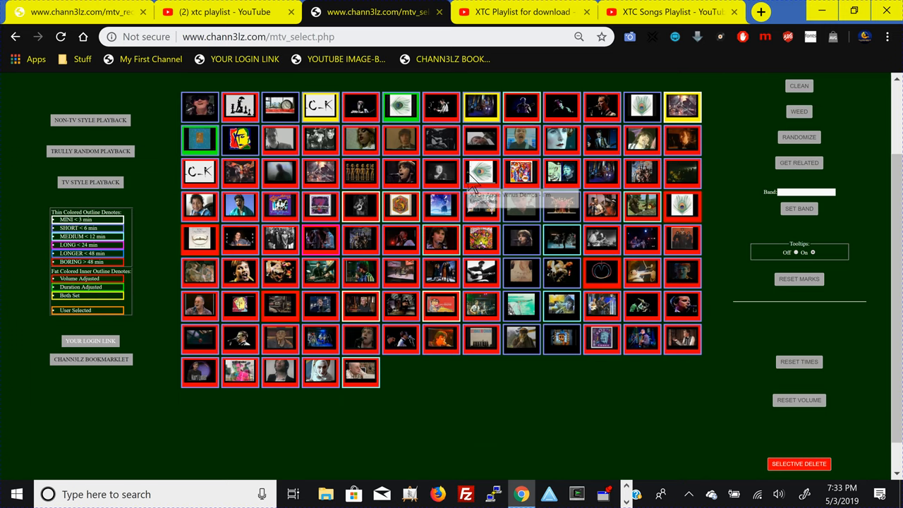
mouse_move(481, 172)
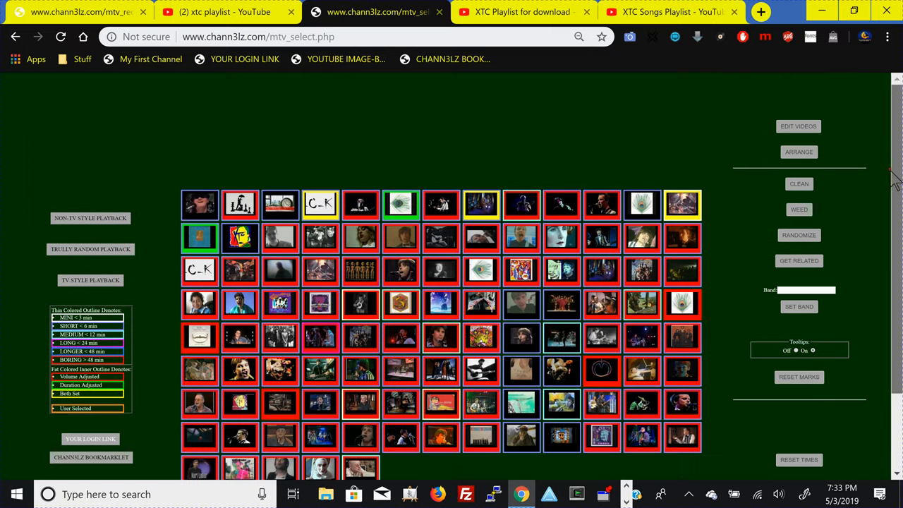
mouse_move(843, 327)
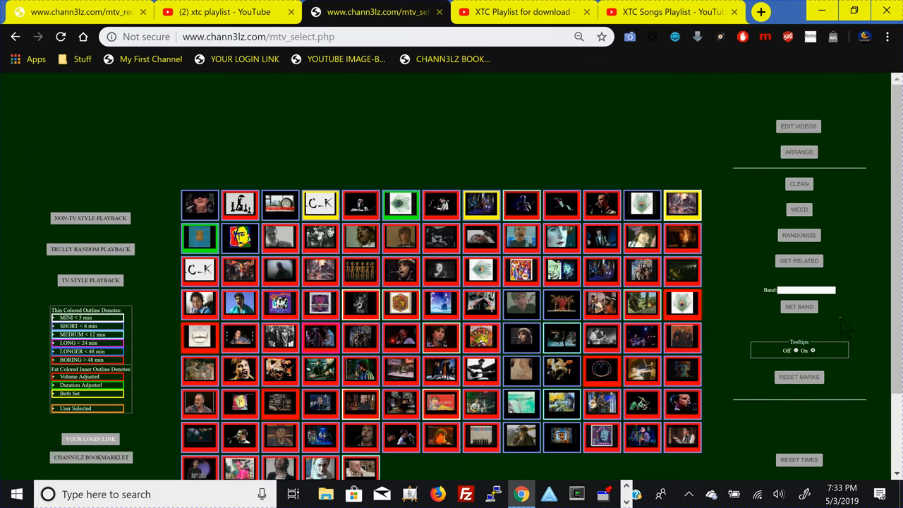
mouse_move(839, 327)
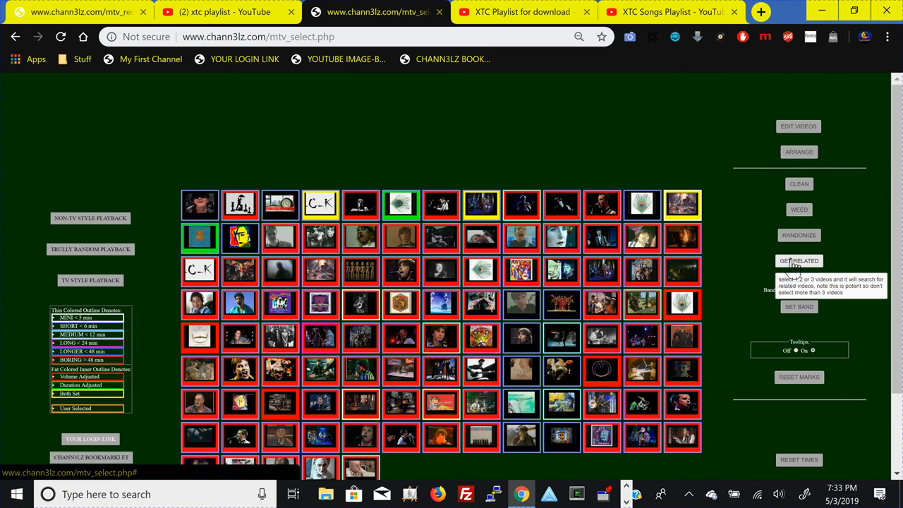
Start a related-video search with SET RELATED for the chosen thumbnails
left_click(798, 260)
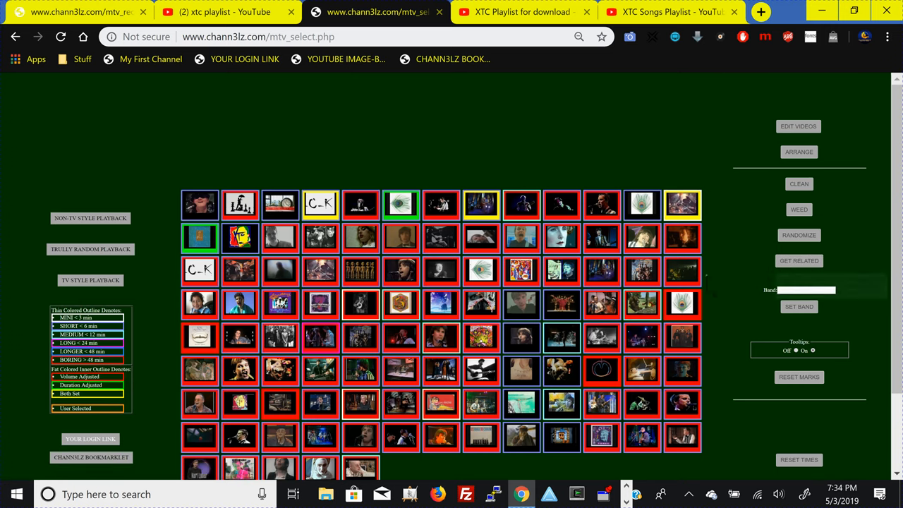
mouse_move(601, 305)
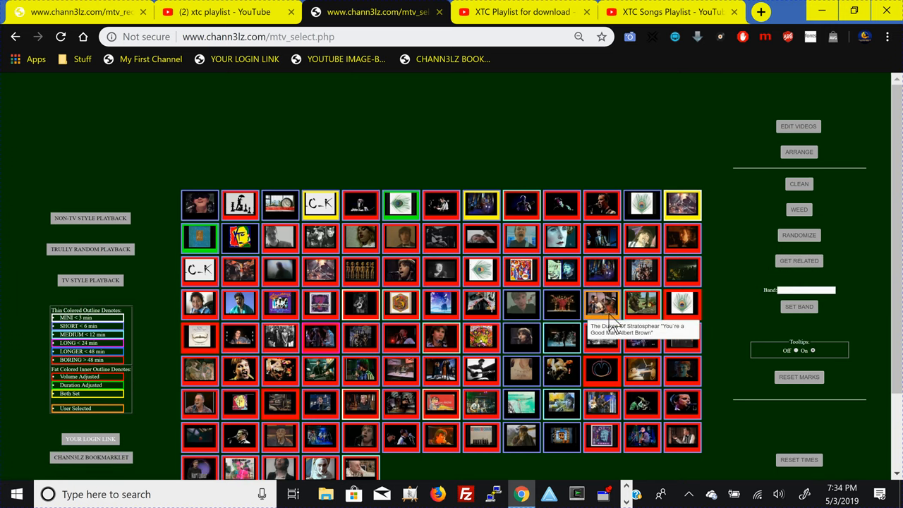
mouse_move(522, 324)
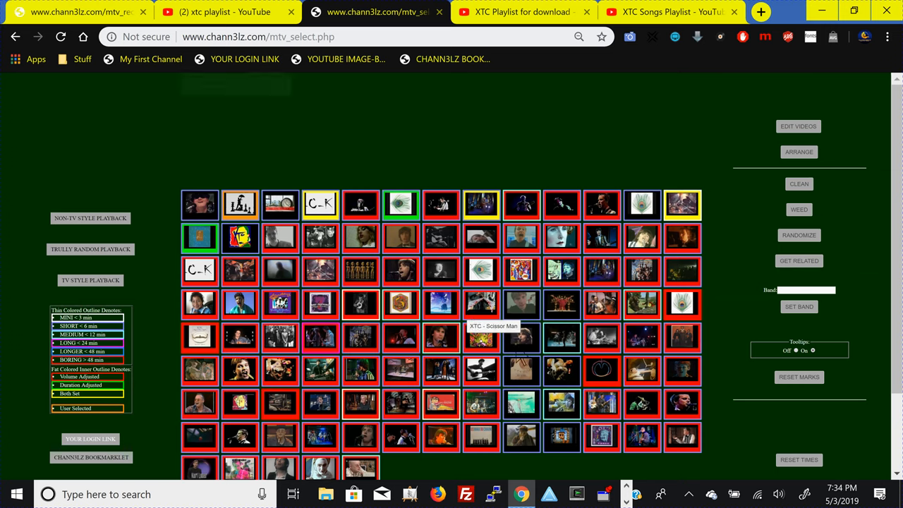
mouse_move(601, 369)
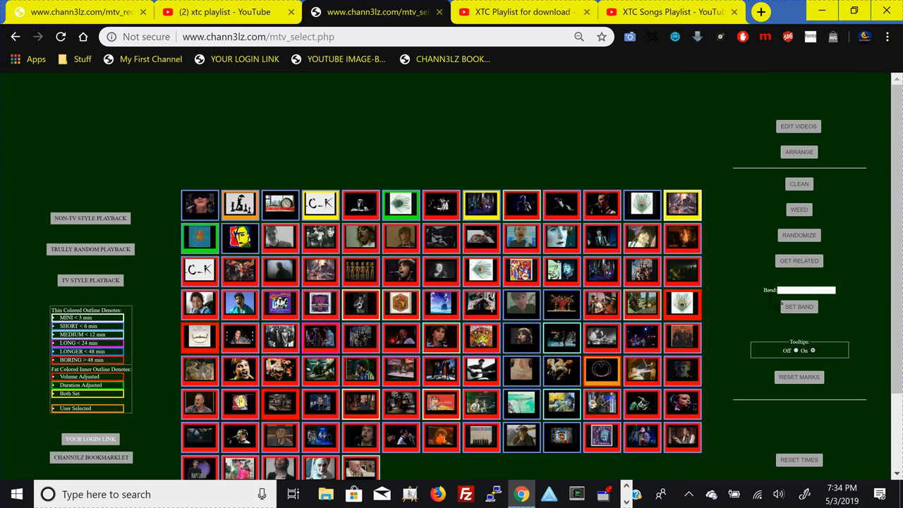
mouse_move(798, 259)
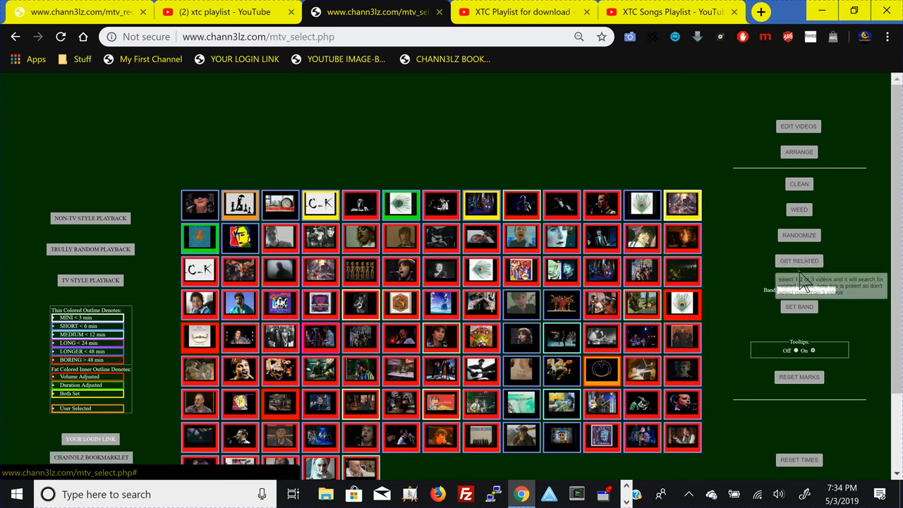
left_click(798, 259)
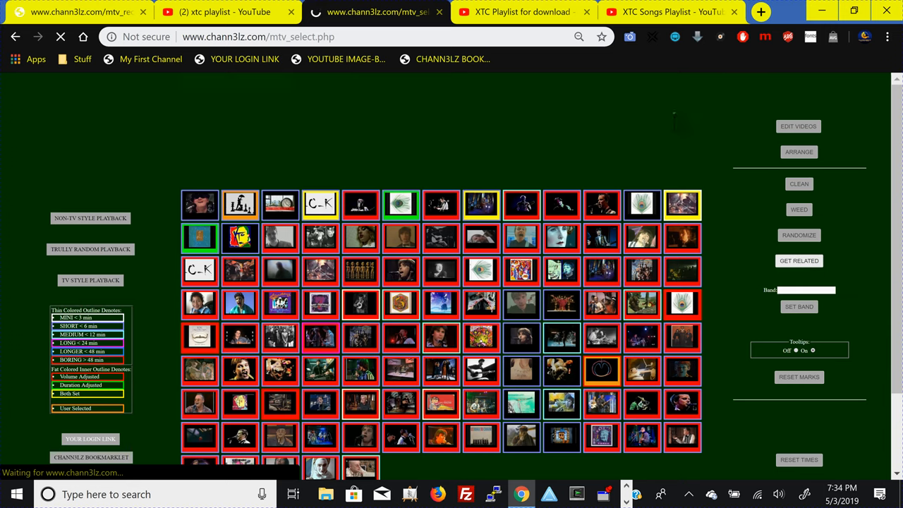
left_click(798, 259)
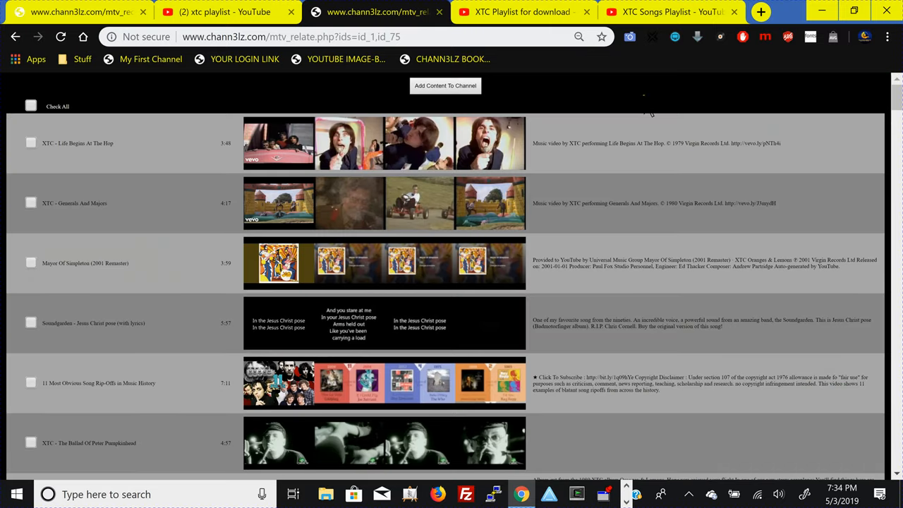
mouse_move(762, 186)
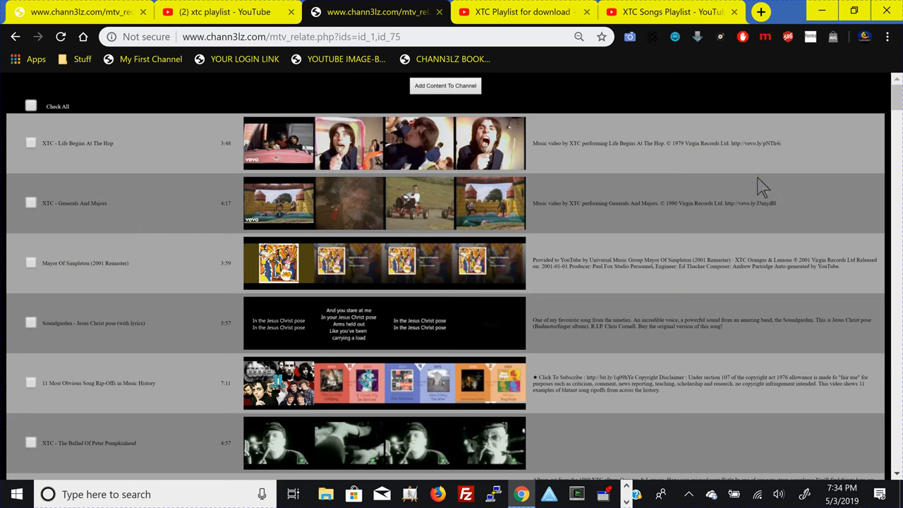
mouse_move(796, 246)
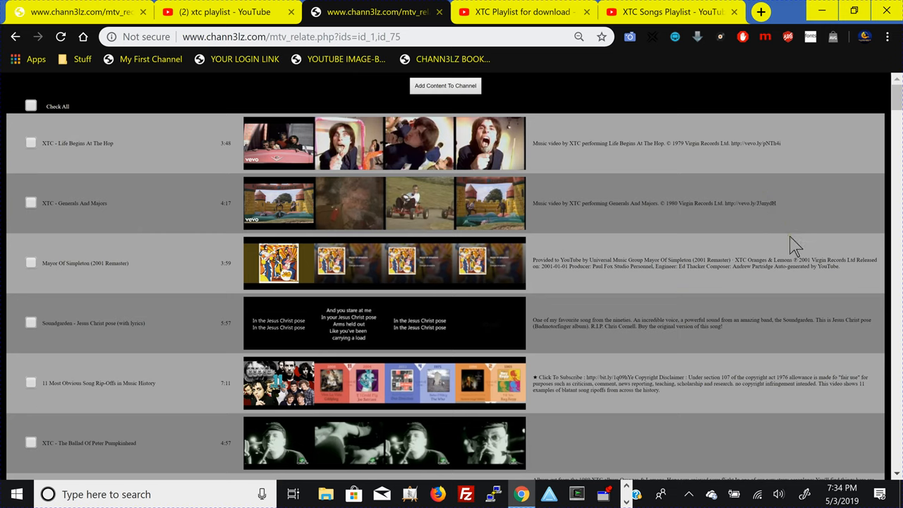
mouse_move(869, 299)
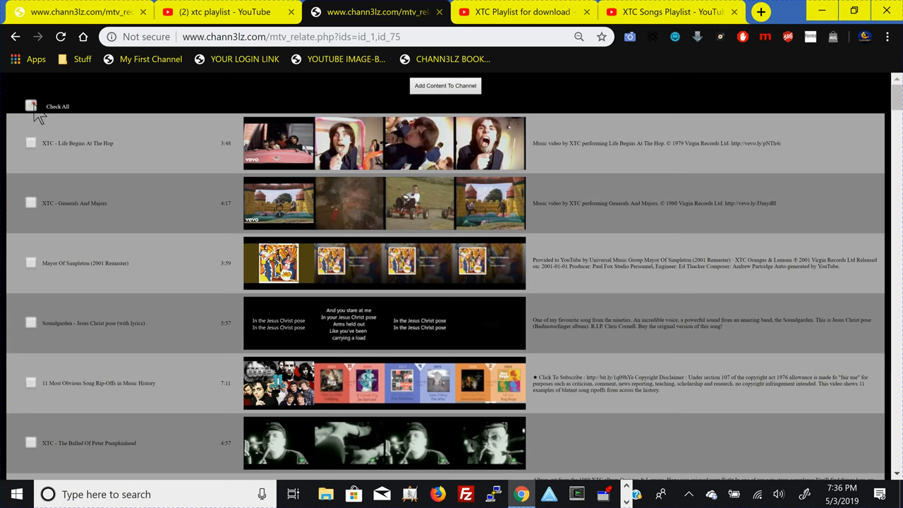
Check all related XTC videos at once and scroll to confirm every one is ticked
left_click(31, 106)
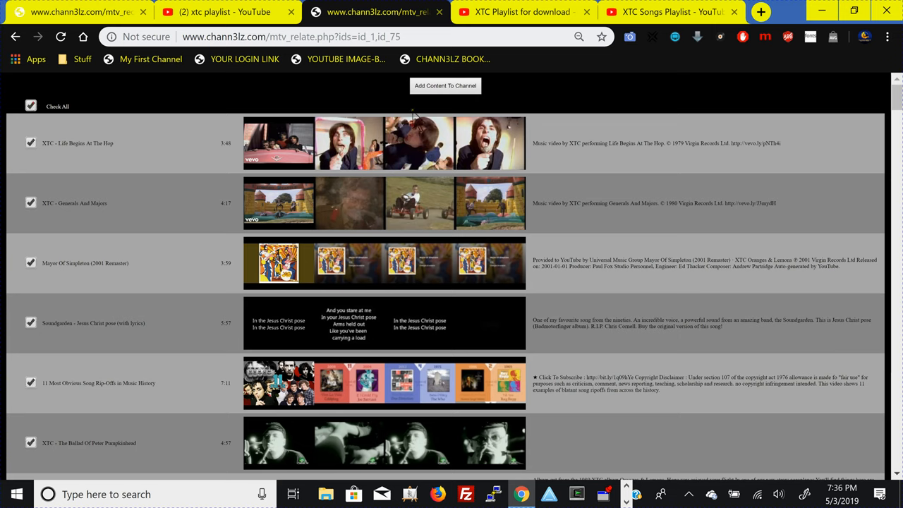
mouse_move(853, 212)
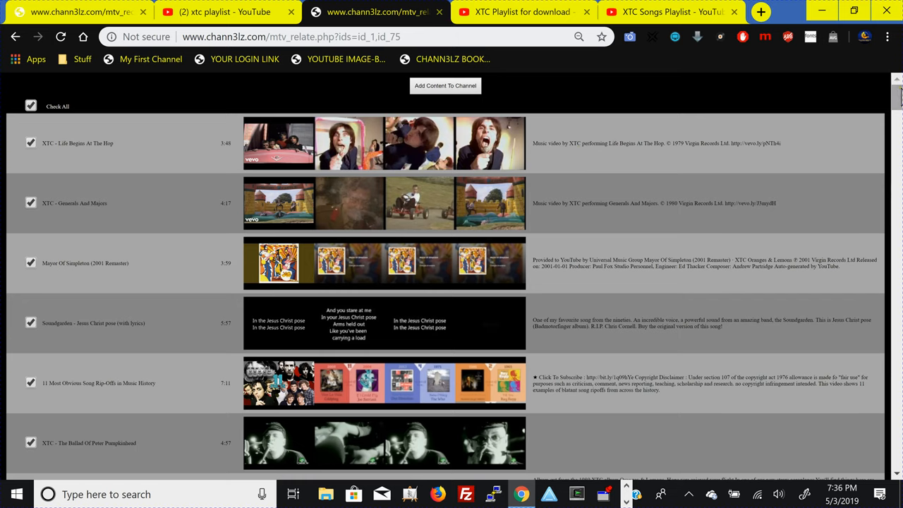
scroll("down", 3)
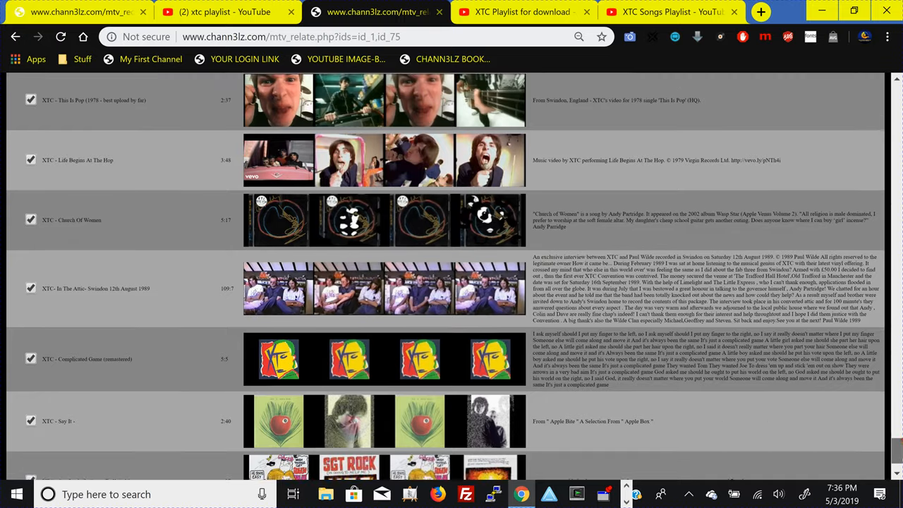
scroll("down", 3)
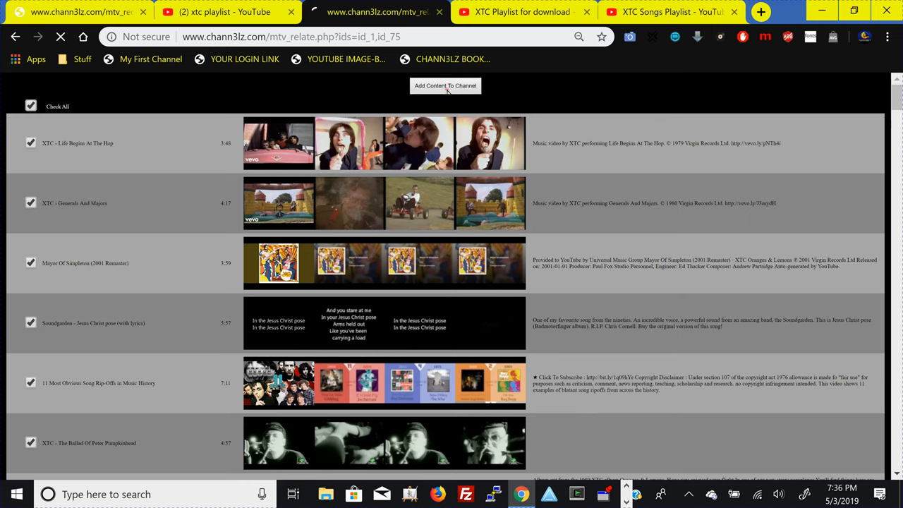
Add the checked related videos to the channel and return to the arrangement grid
left_click(446, 86)
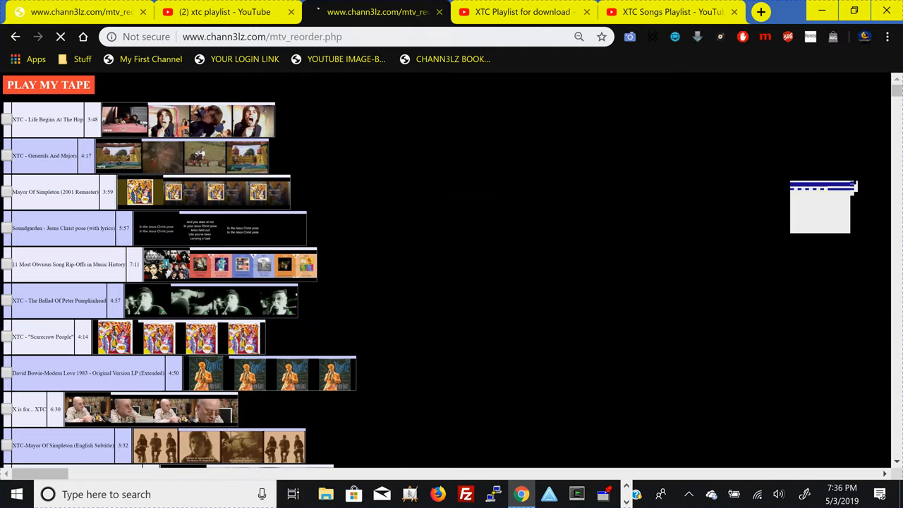
left_click(59, 37)
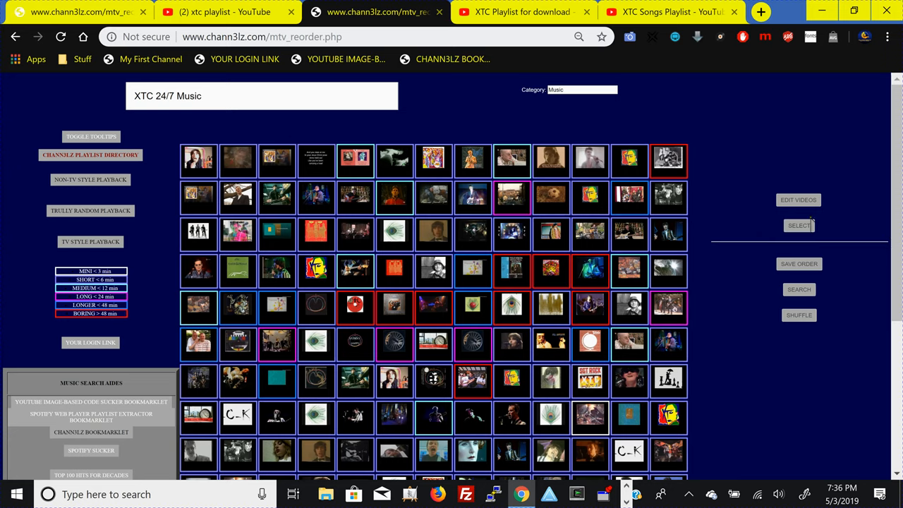
Open the XTC 24/7 Music selection screen and scroll through its expanded video grid
left_click(799, 226)
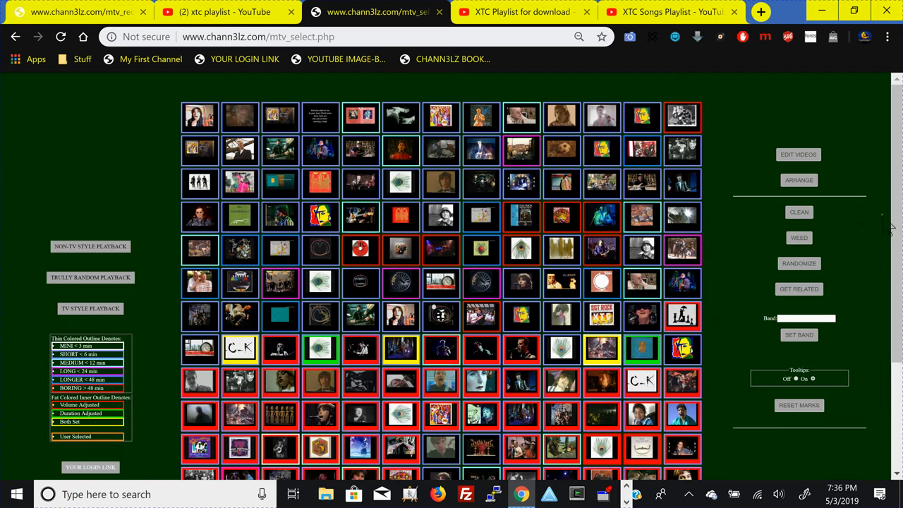
scroll("down", 3)
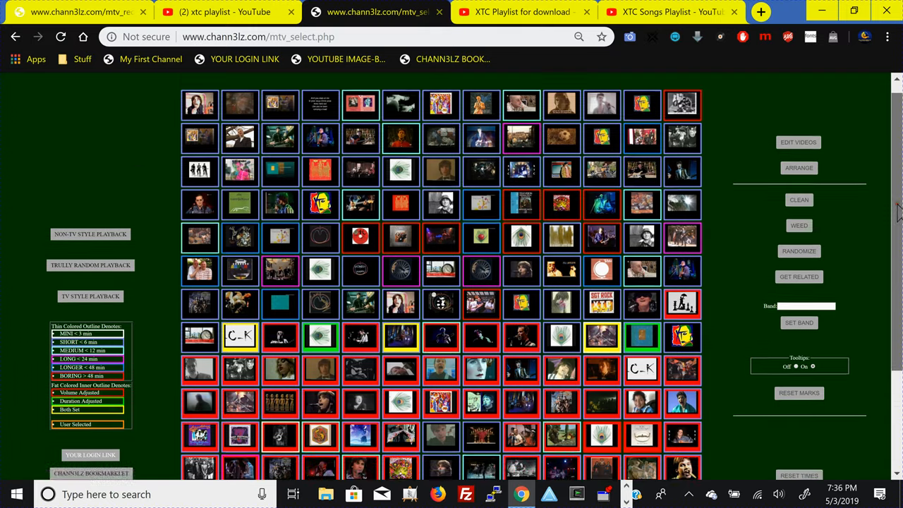
scroll("down", 3)
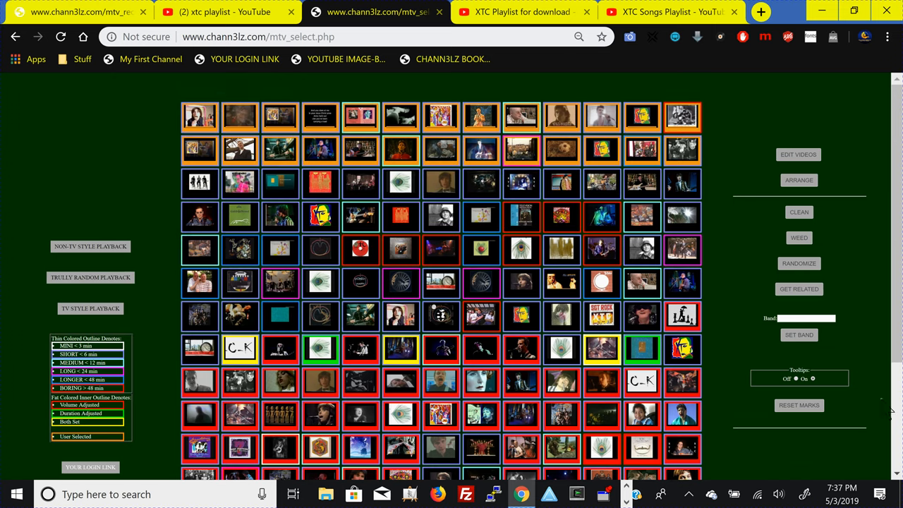
scroll("down", 3)
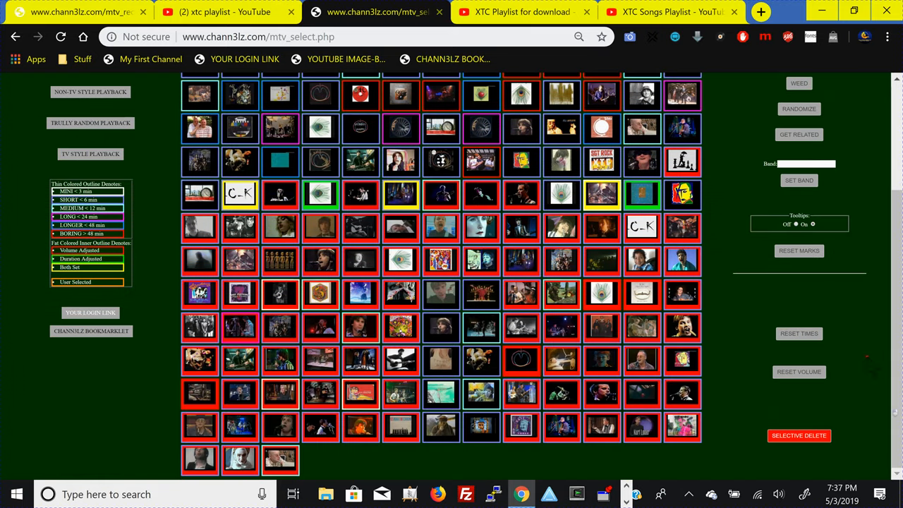
mouse_move(832, 257)
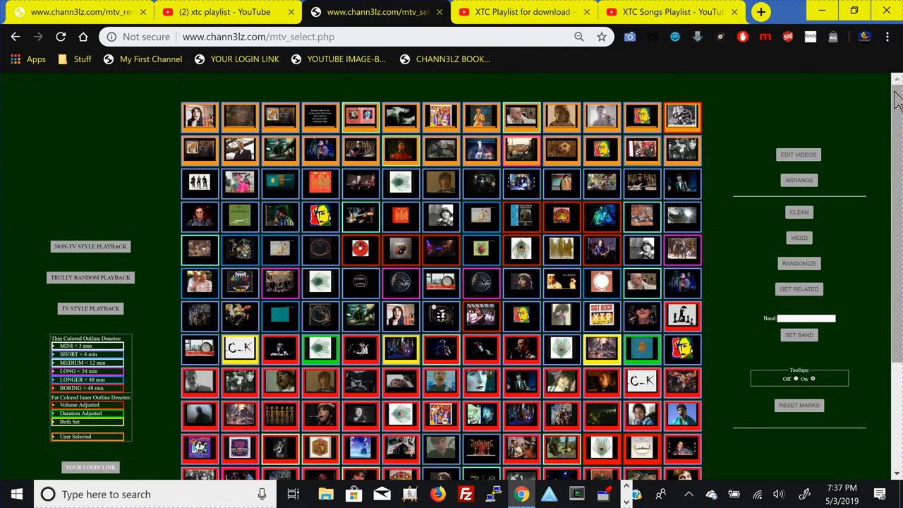
mouse_move(807, 115)
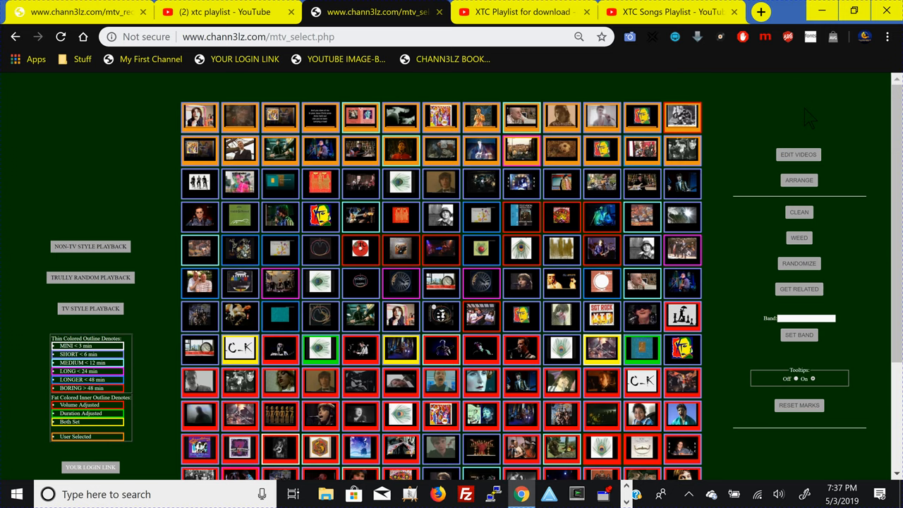
mouse_move(830, 113)
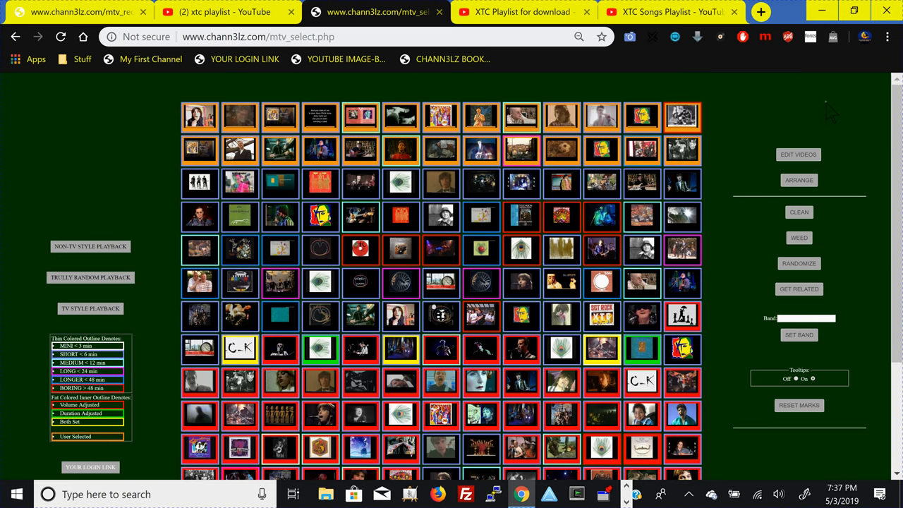
mouse_move(855, 124)
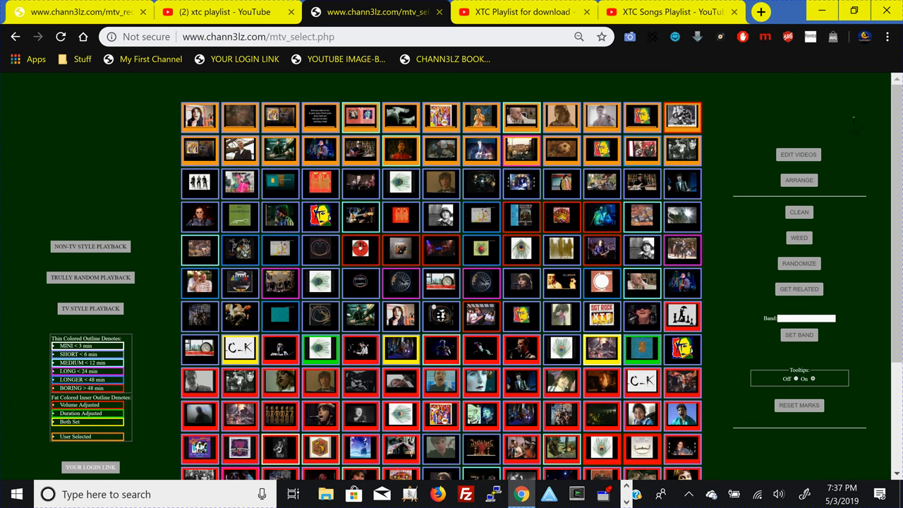
mouse_move(871, 134)
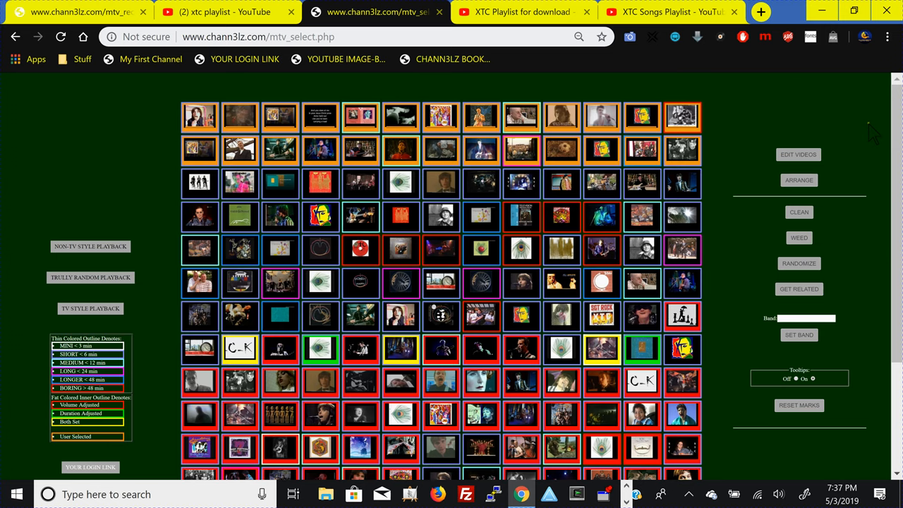
mouse_move(872, 133)
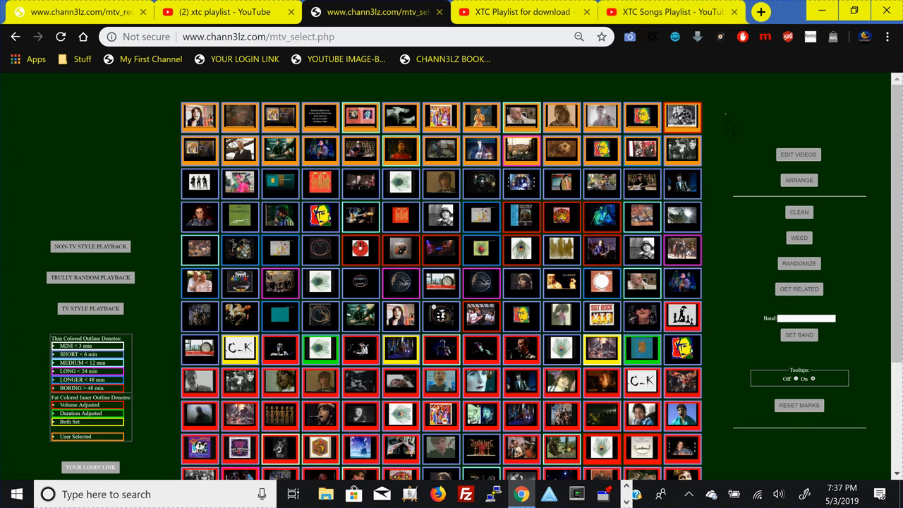
mouse_move(798, 263)
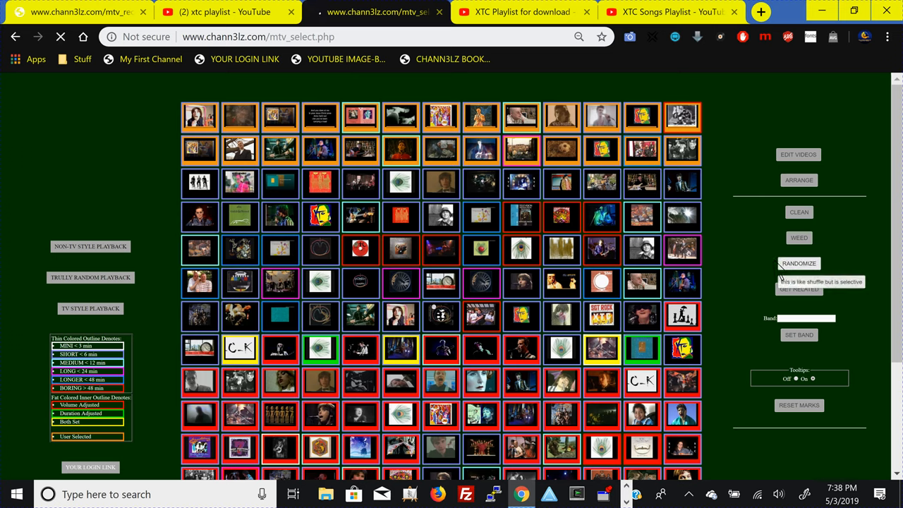
Randomize the order of the XTC 24/7 Music playlist's videos
left_click(798, 264)
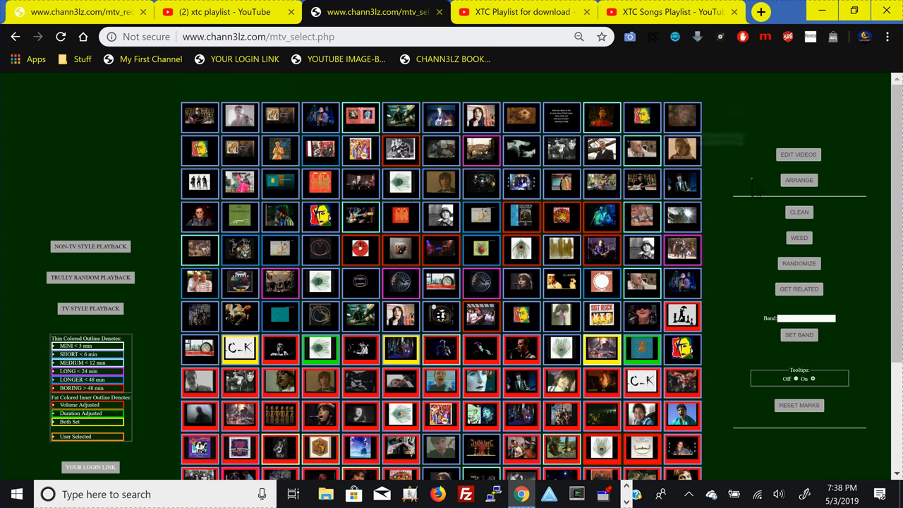
mouse_move(682, 148)
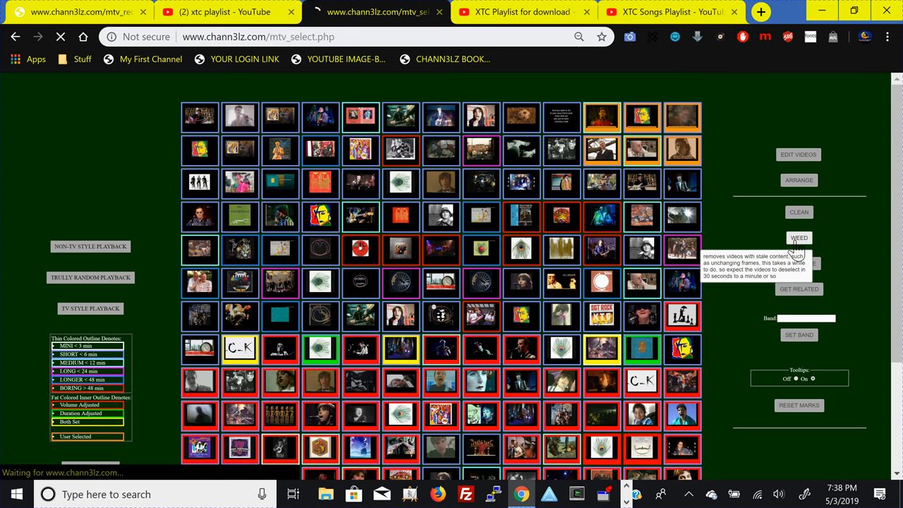
Weed out stale, unchanging videos, then go back to the arrangement screen
left_click(799, 237)
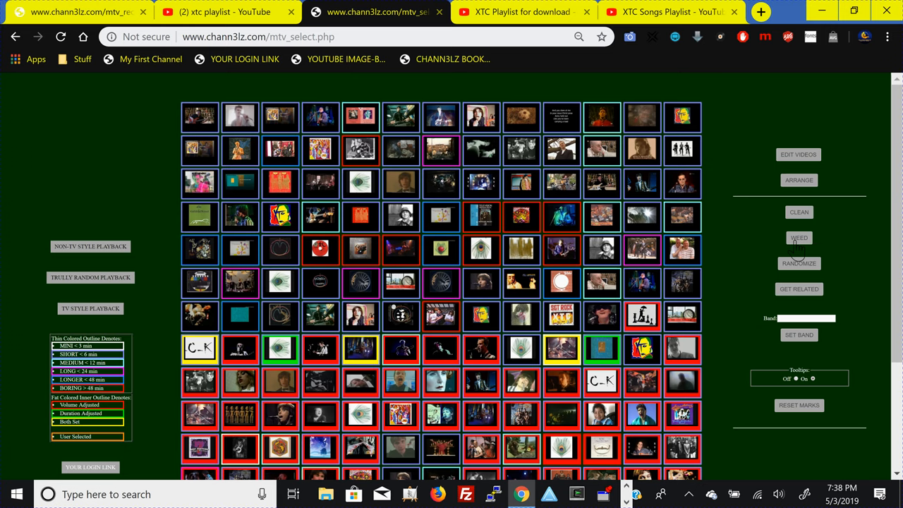
mouse_move(798, 237)
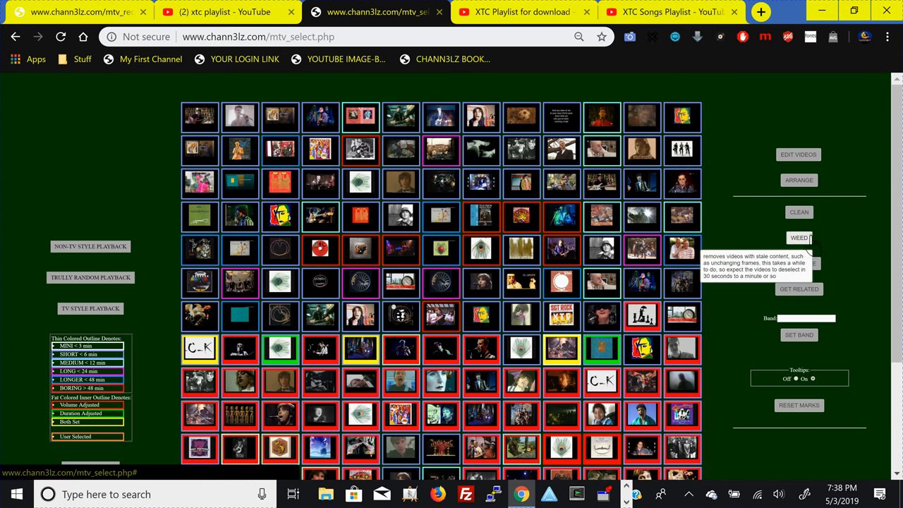
mouse_move(798, 211)
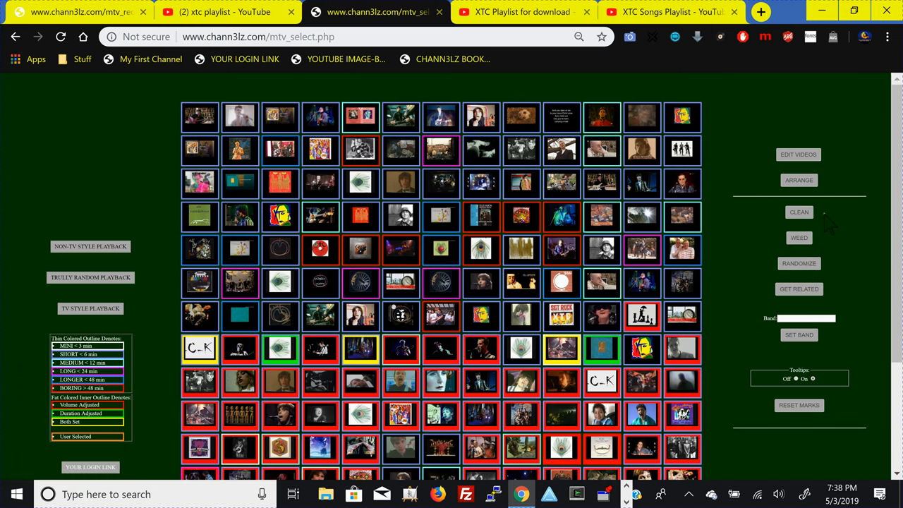
mouse_move(799, 212)
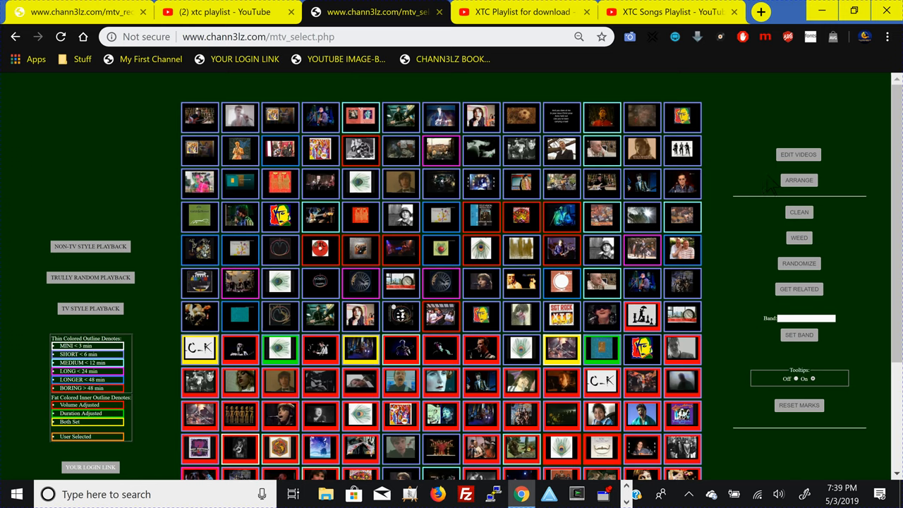
mouse_move(773, 187)
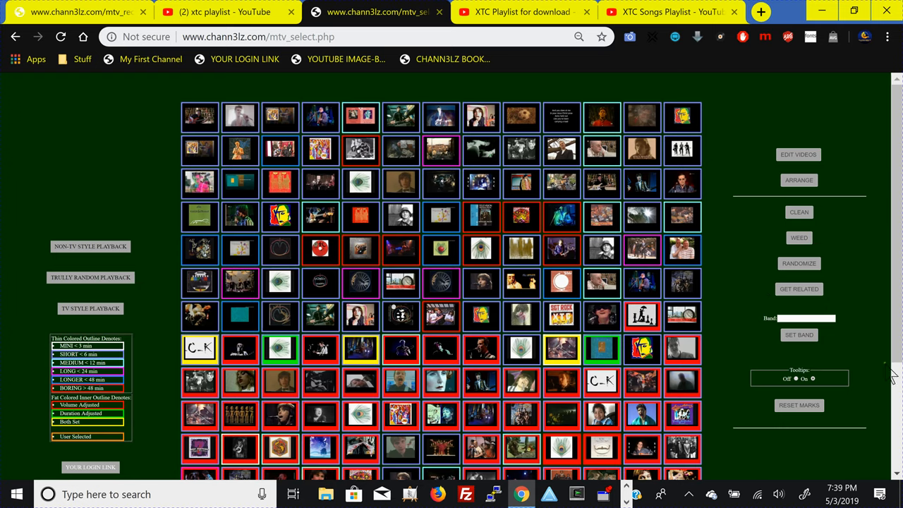
scroll("down", 3)
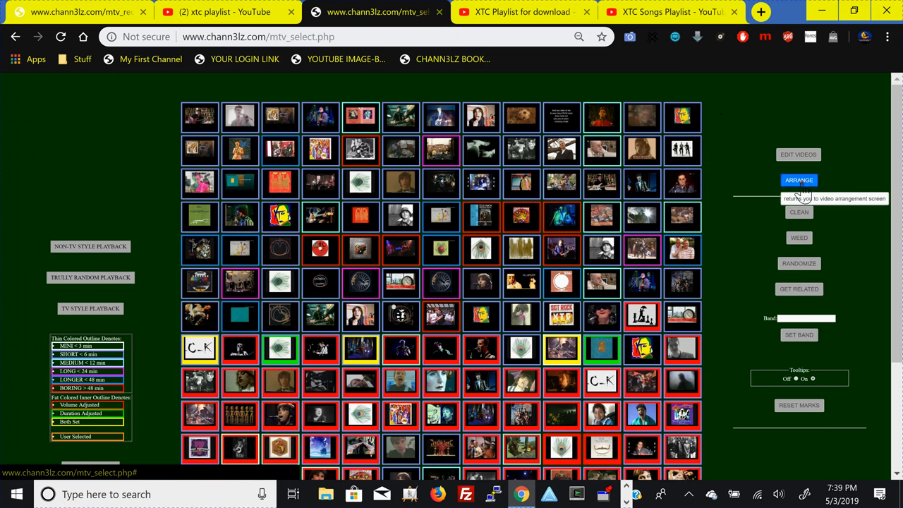
left_click(799, 181)
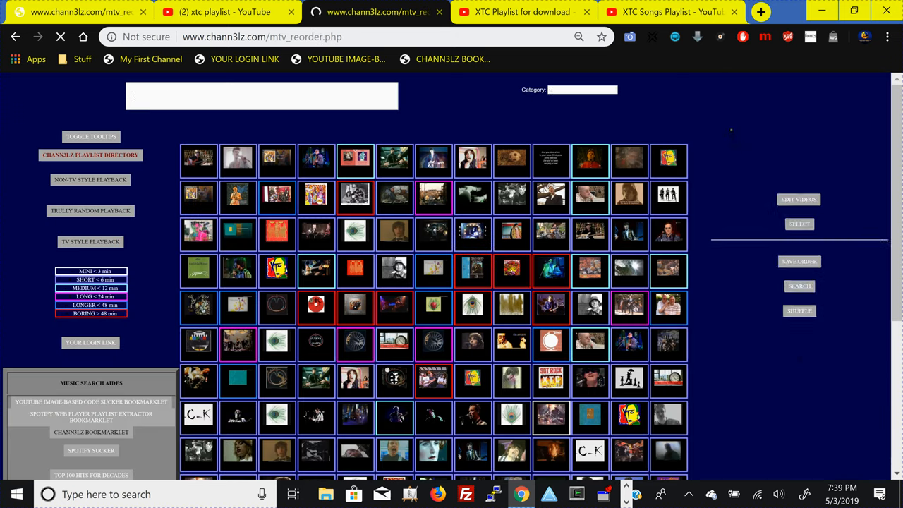